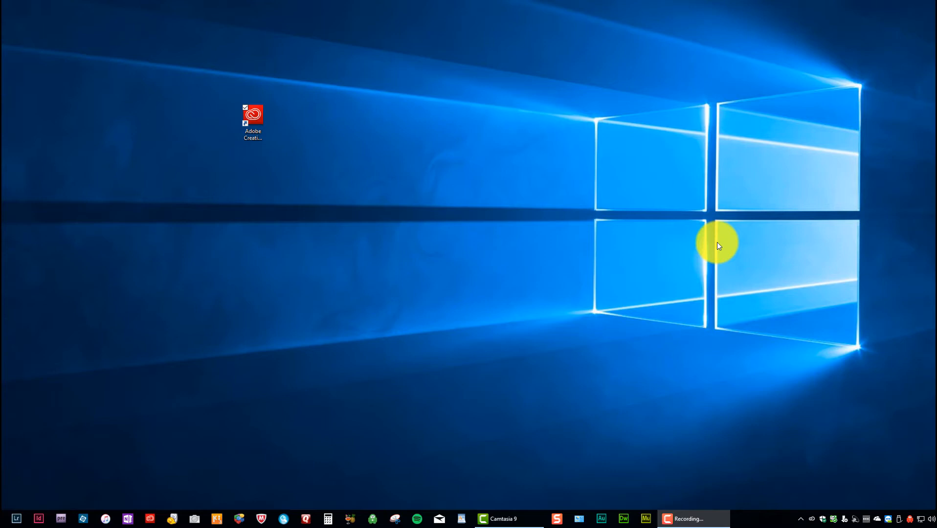
pyautogui.moveTo(694, 241)
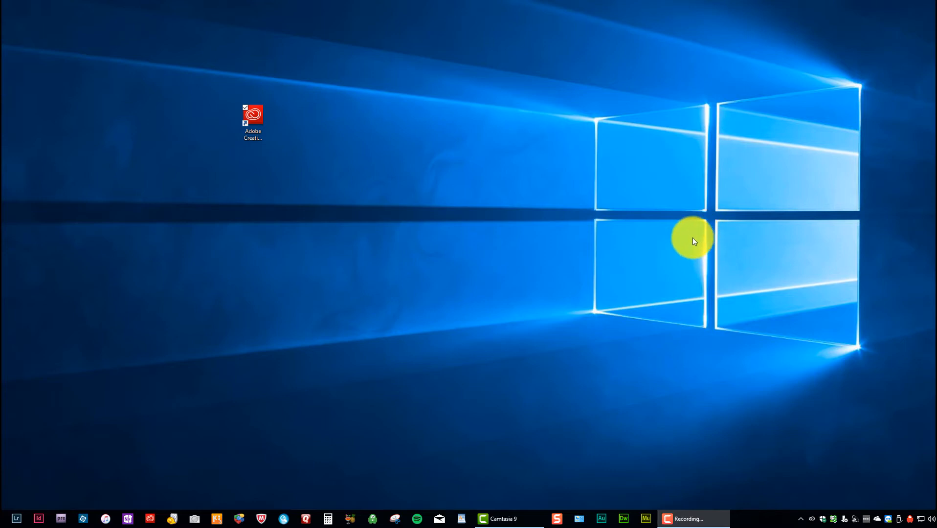
pyautogui.moveTo(414, 172)
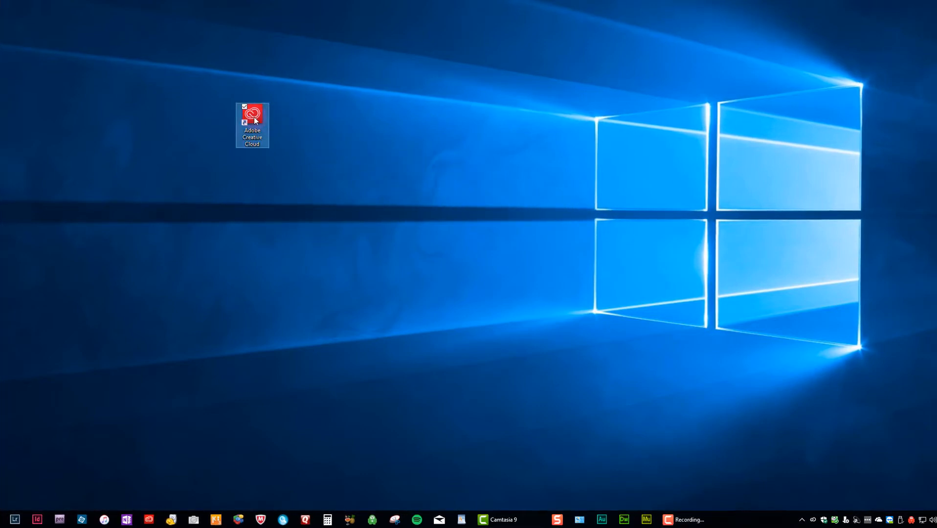
pyautogui.moveTo(252, 117)
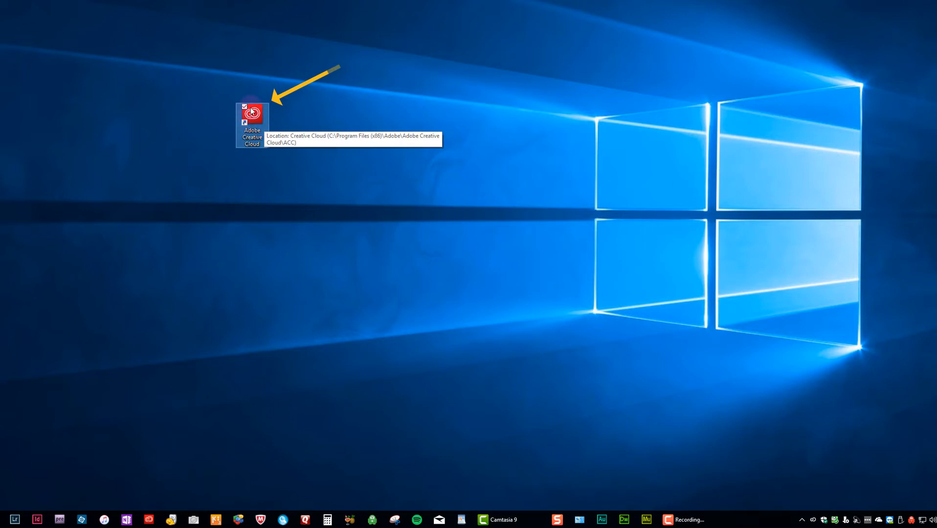
pyautogui.moveTo(258, 116)
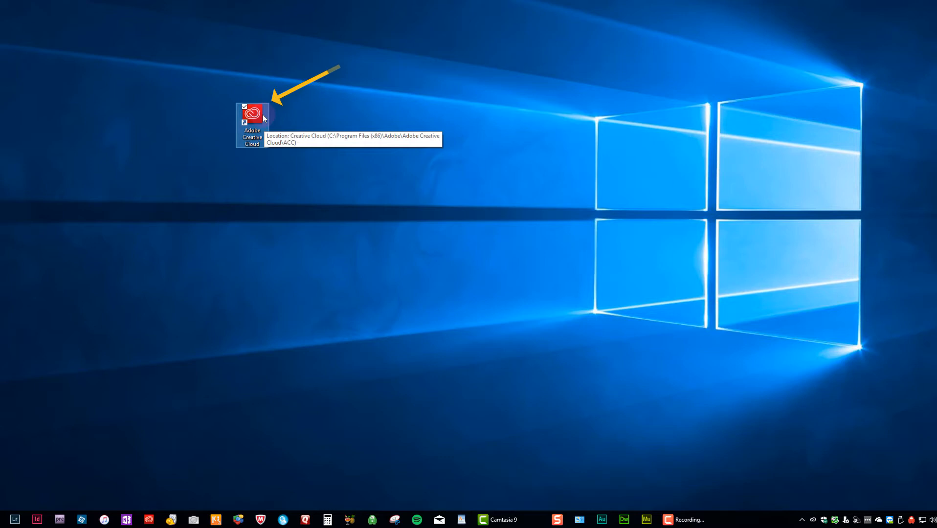
pyautogui.moveTo(255, 120)
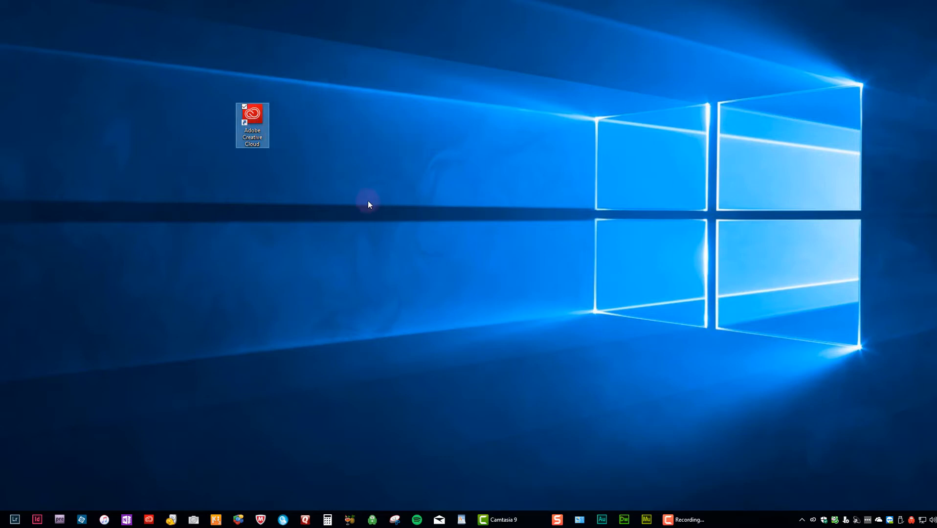
pyautogui.moveTo(787, 468)
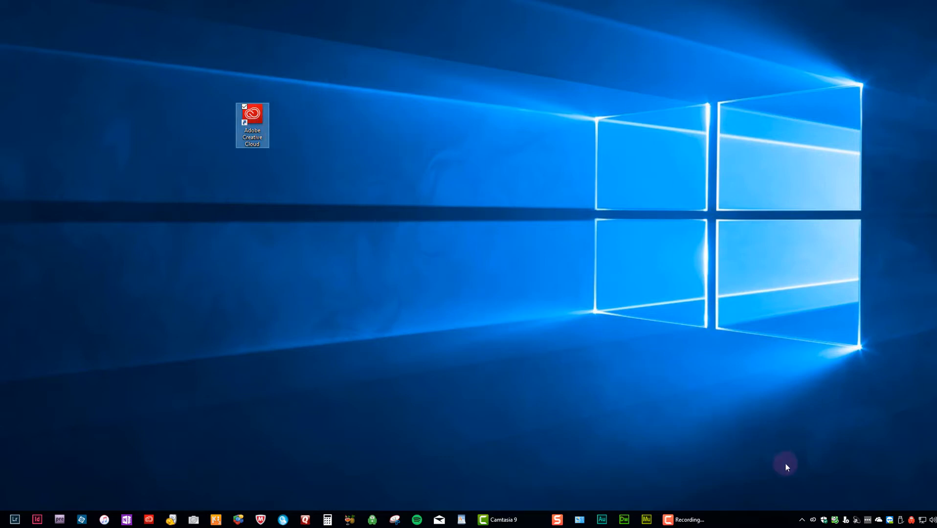
pyautogui.moveTo(809, 520)
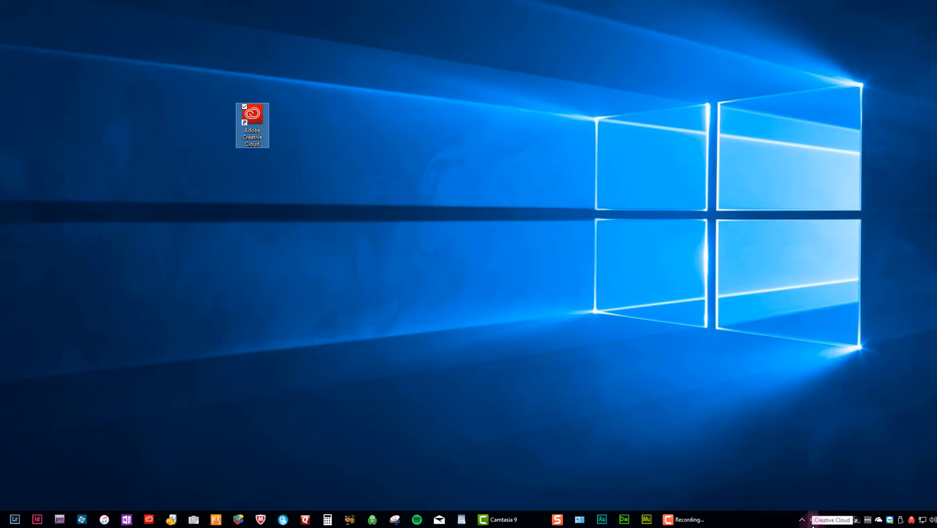
pyautogui.moveTo(808, 497)
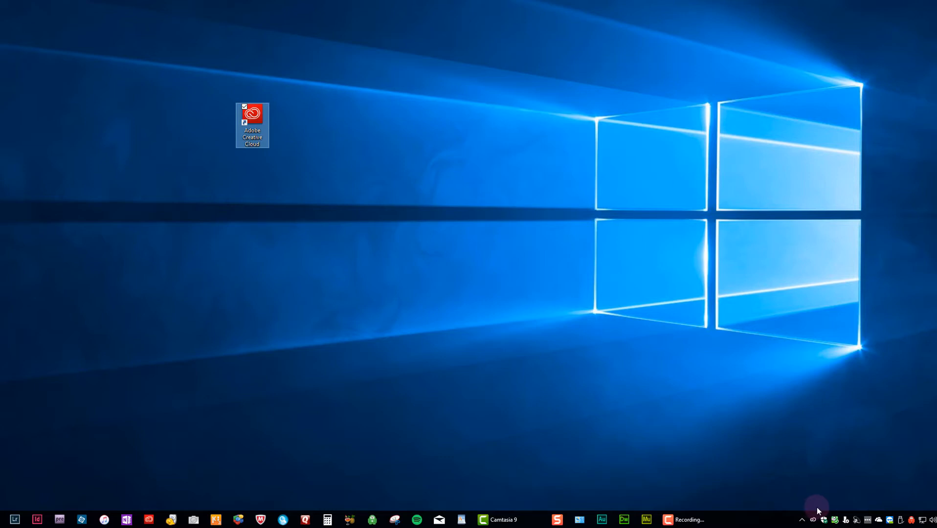
pyautogui.moveTo(782, 93)
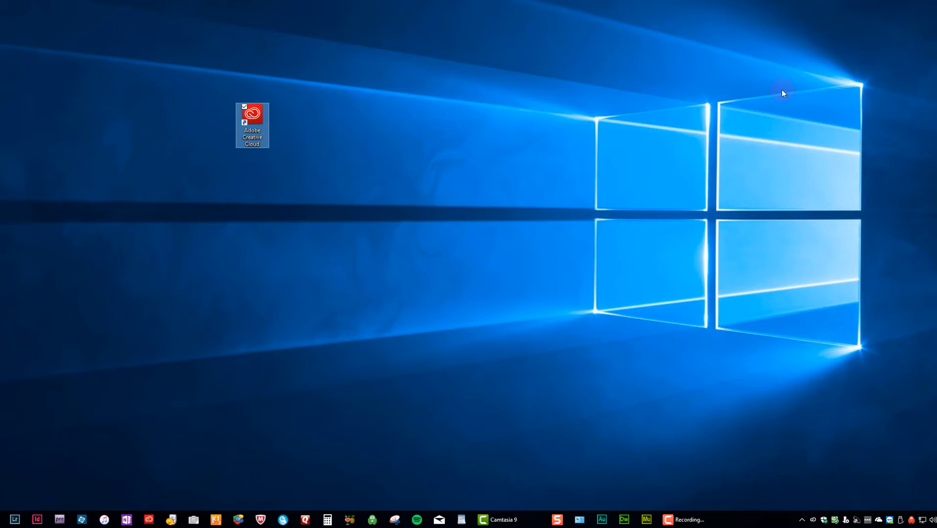
pyautogui.moveTo(775, 23)
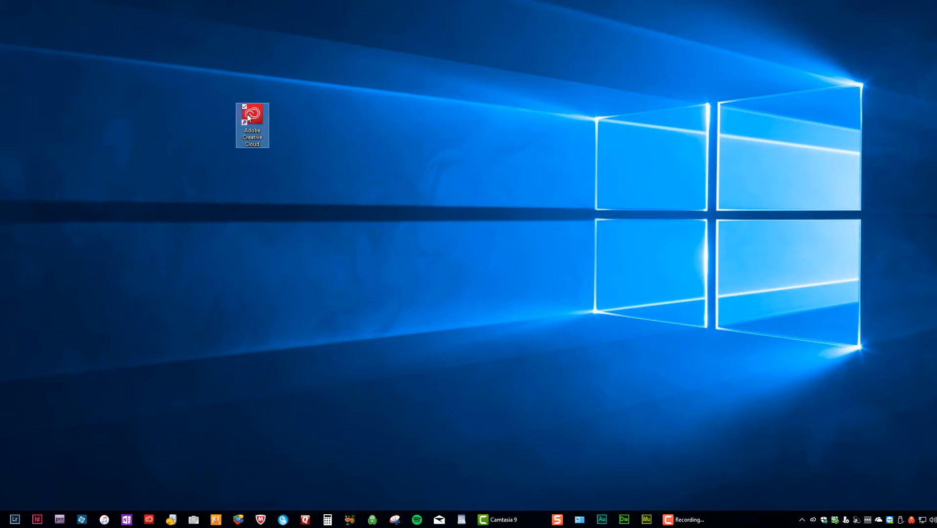
# Launch Creative Cloud from the desktop and show the installed Apps list.
pyautogui.doubleClick(251, 121)
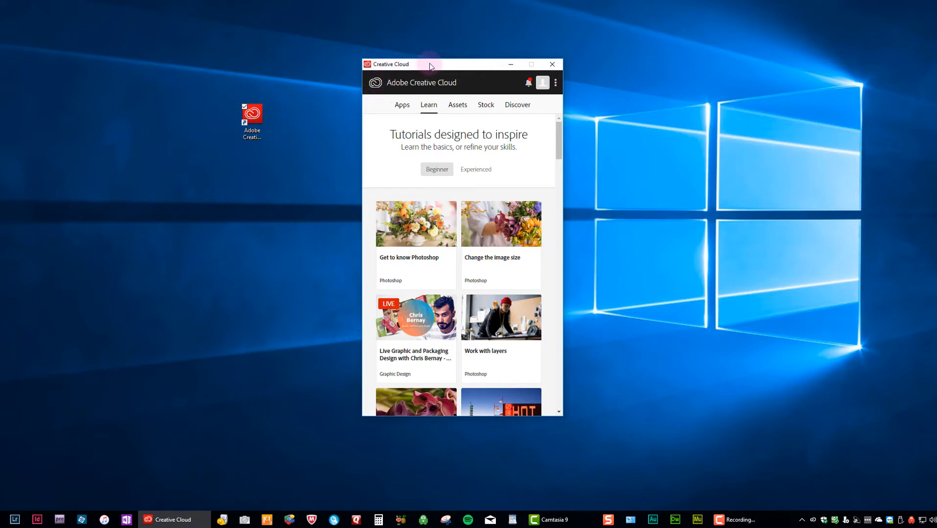
pyautogui.moveTo(421, 85)
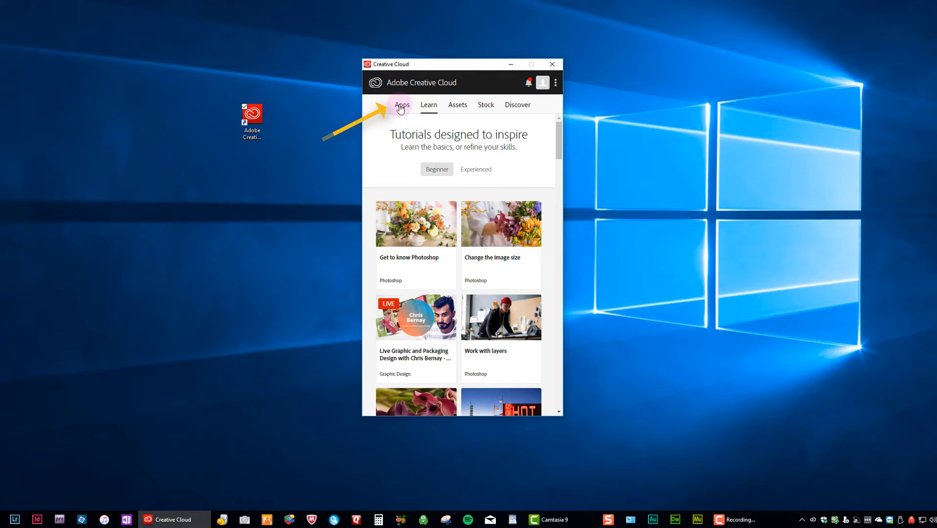
pyautogui.click(402, 104)
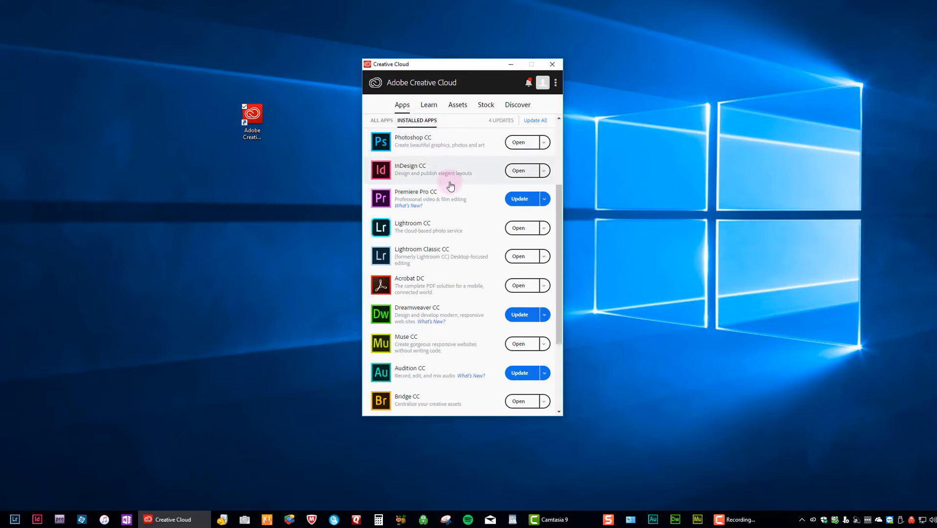
pyautogui.moveTo(399, 255)
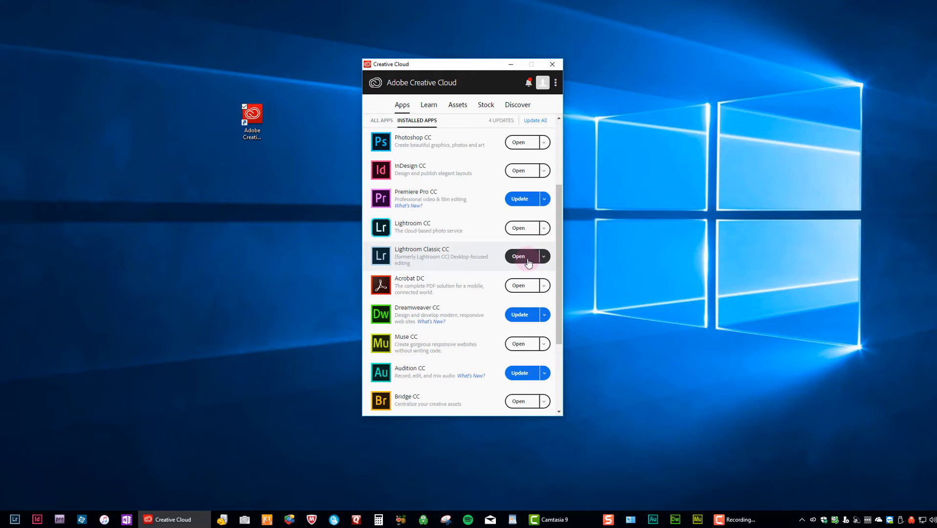
pyautogui.moveTo(498, 265)
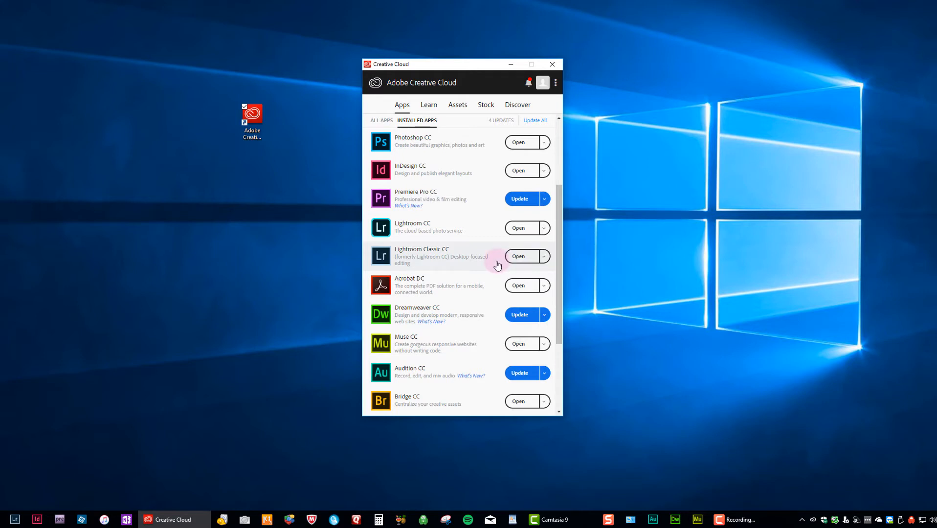
pyautogui.moveTo(504, 265)
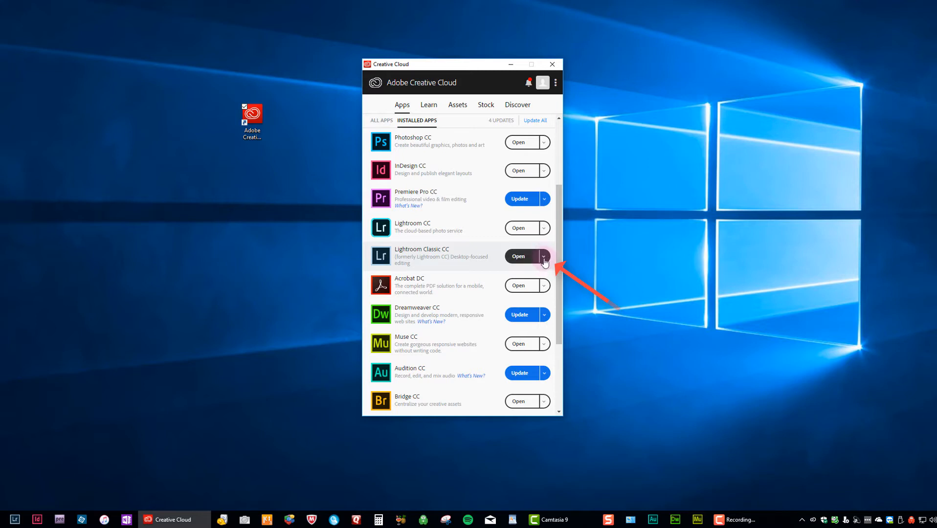
# Uninstall Lightroom Classic CC from its options menu, choosing 'No, keep app preferences'.
pyautogui.click(543, 255)
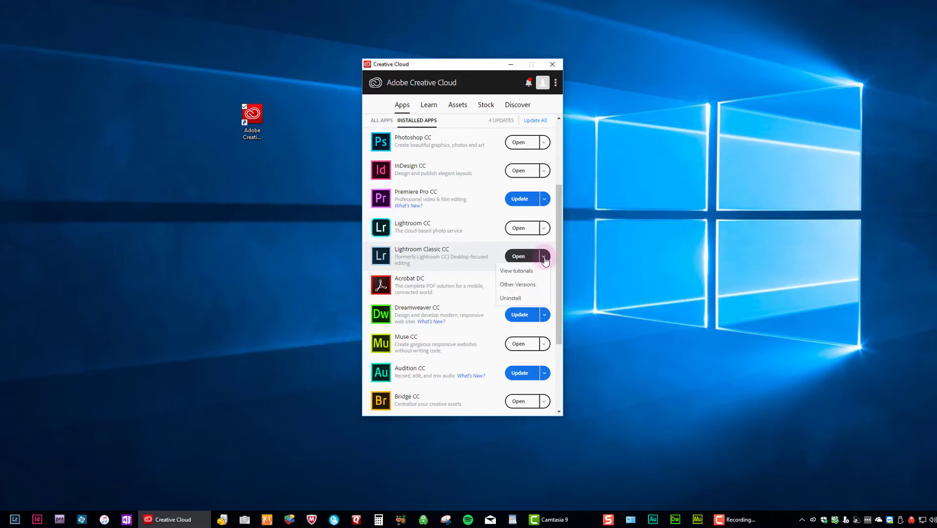
pyautogui.moveTo(510, 301)
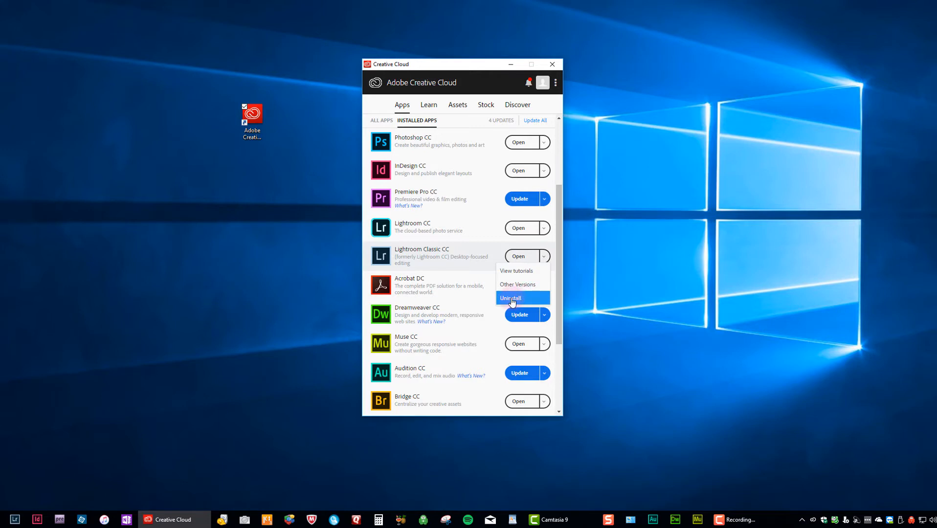
pyautogui.click(510, 299)
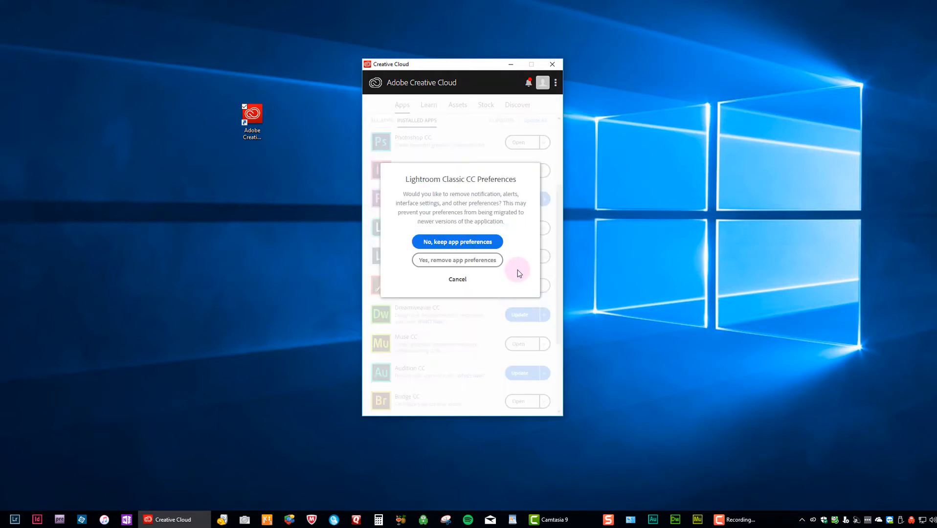
pyautogui.moveTo(521, 263)
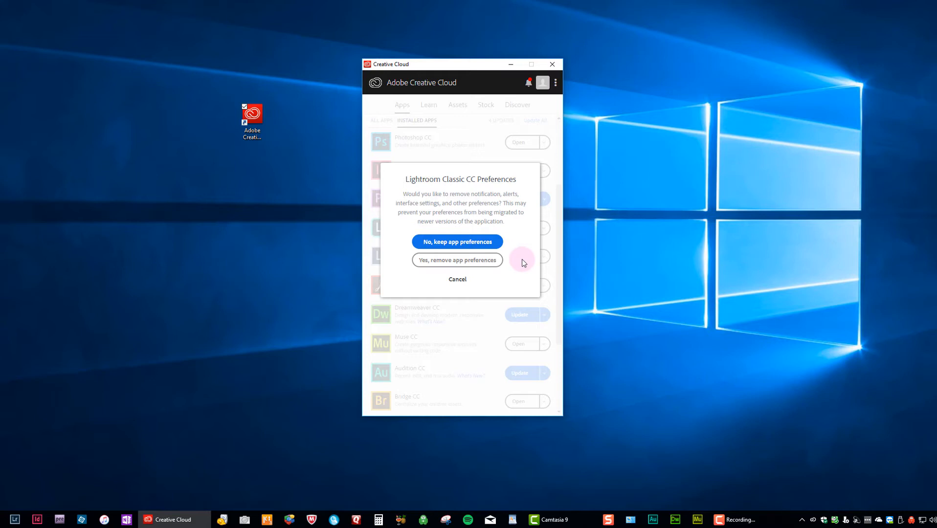
pyautogui.moveTo(517, 251)
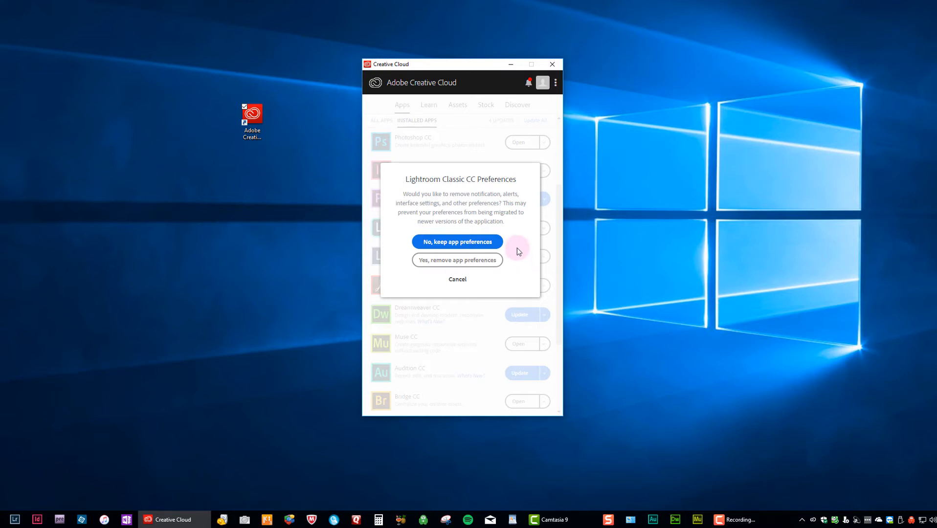
pyautogui.moveTo(489, 201)
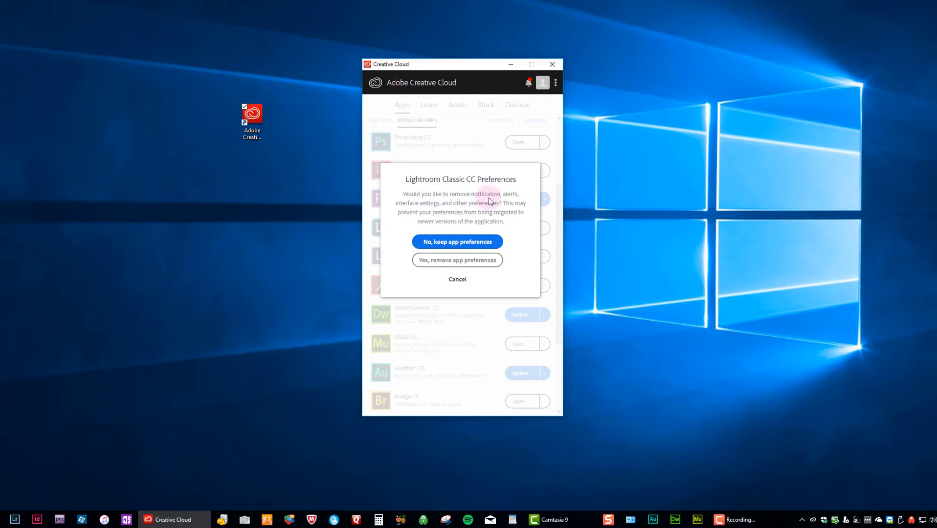
pyautogui.moveTo(411, 213)
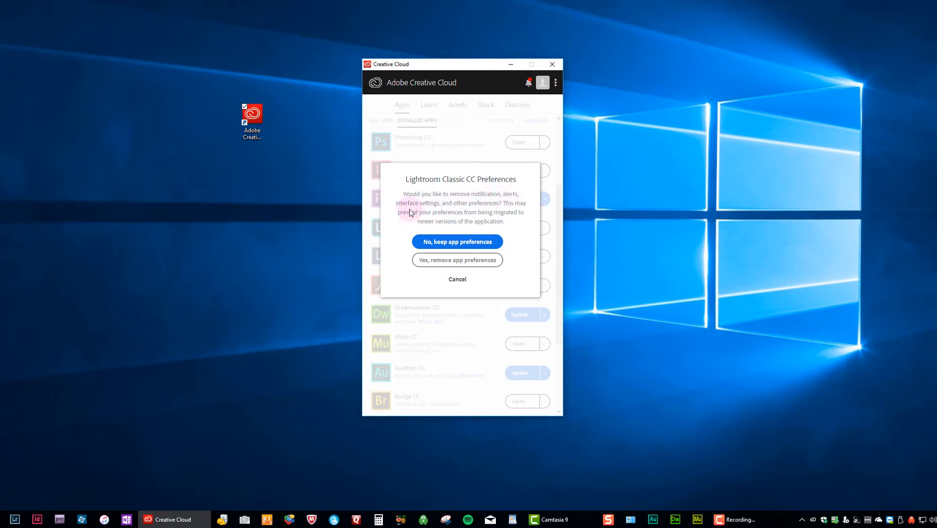
pyautogui.moveTo(499, 209)
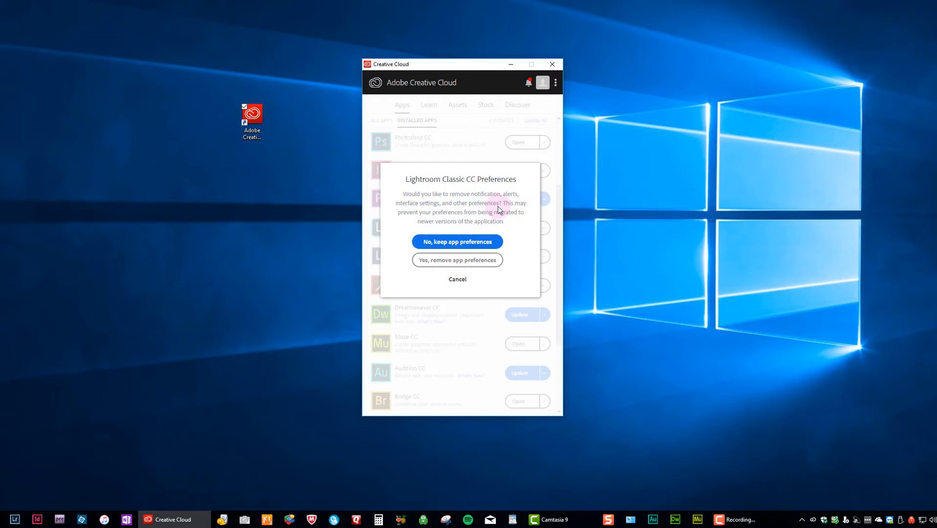
pyautogui.moveTo(447, 222)
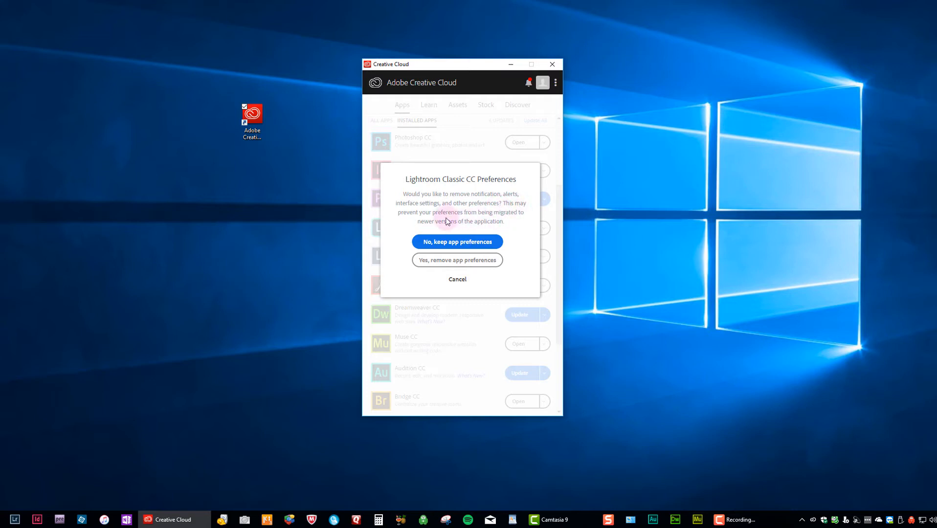
pyautogui.moveTo(512, 221)
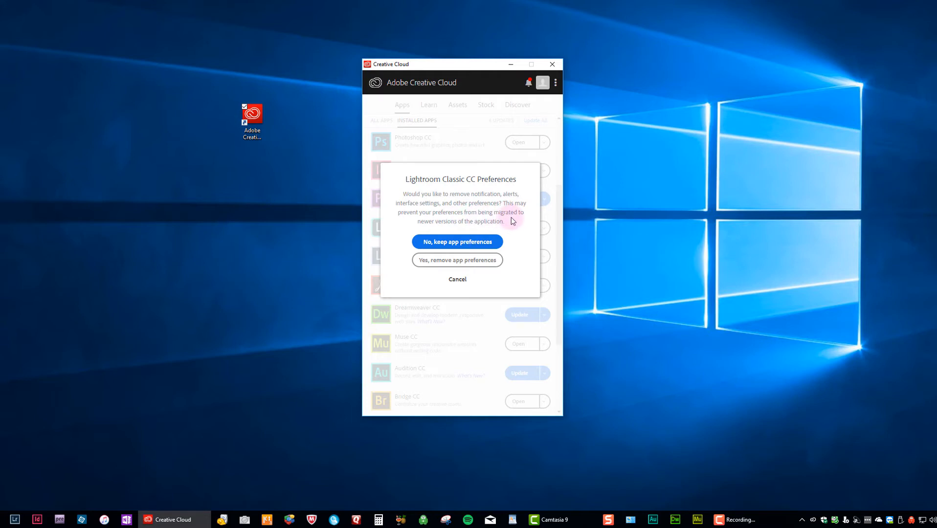
pyautogui.moveTo(512, 229)
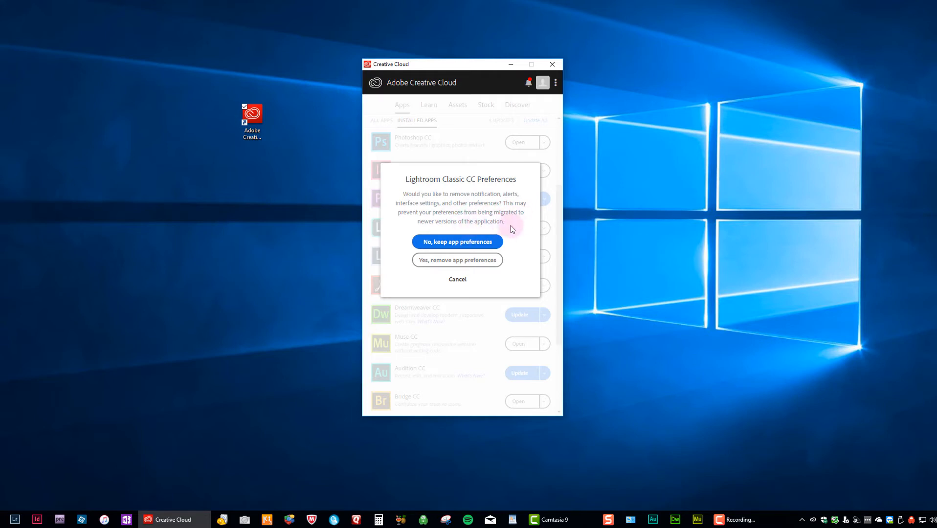
pyautogui.moveTo(534, 246)
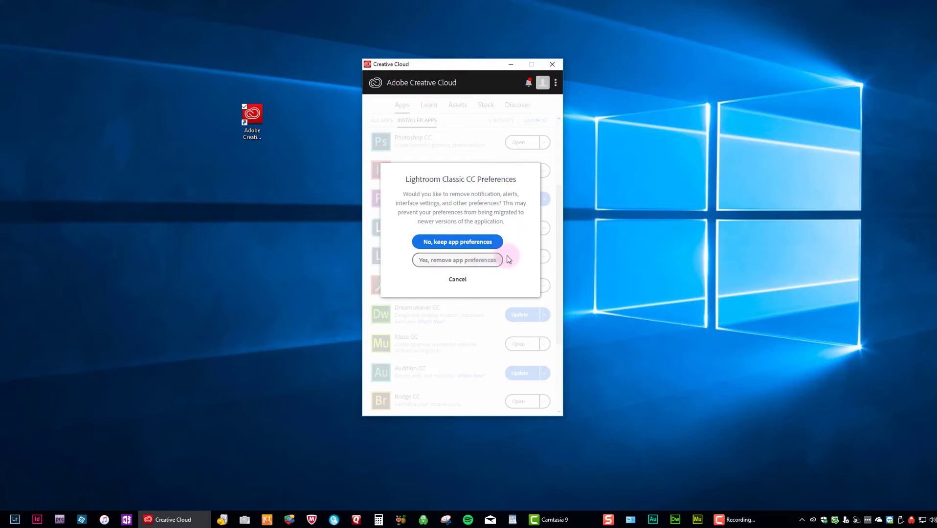
pyautogui.moveTo(510, 240)
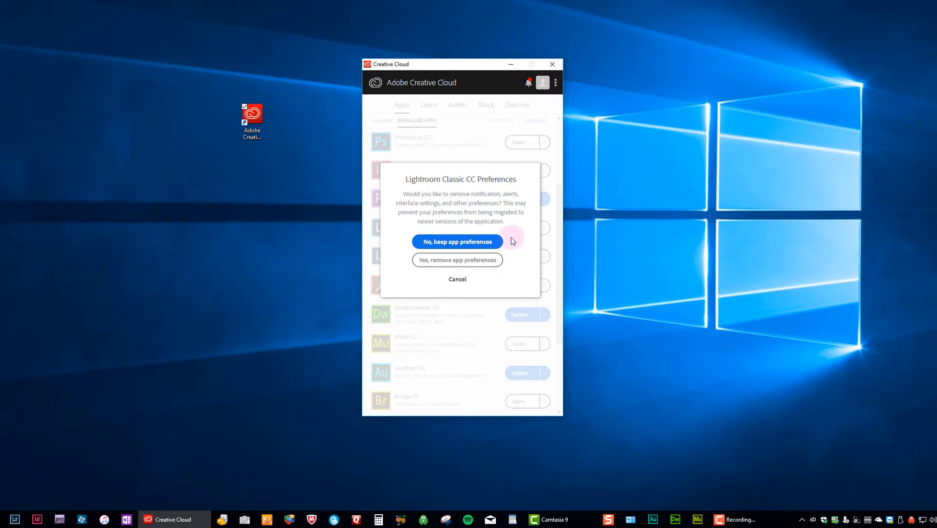
pyautogui.moveTo(424, 245)
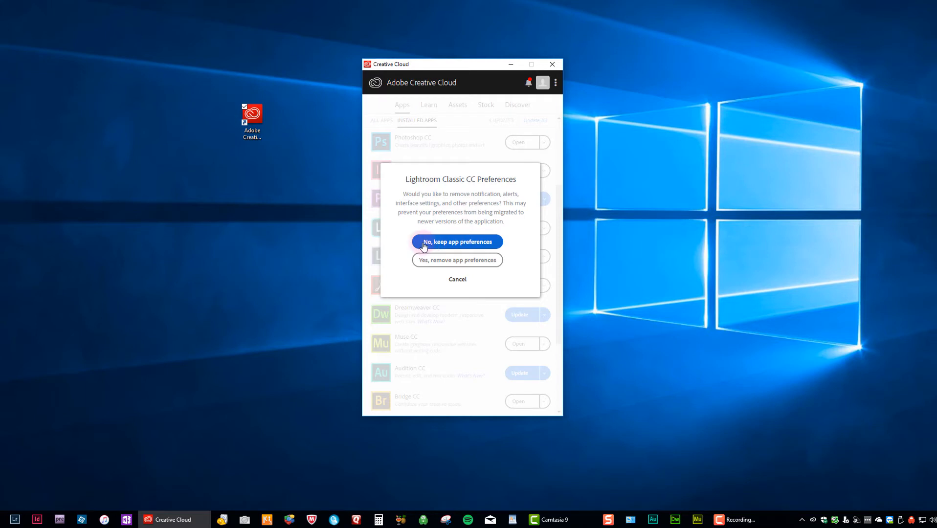
pyautogui.moveTo(510, 246)
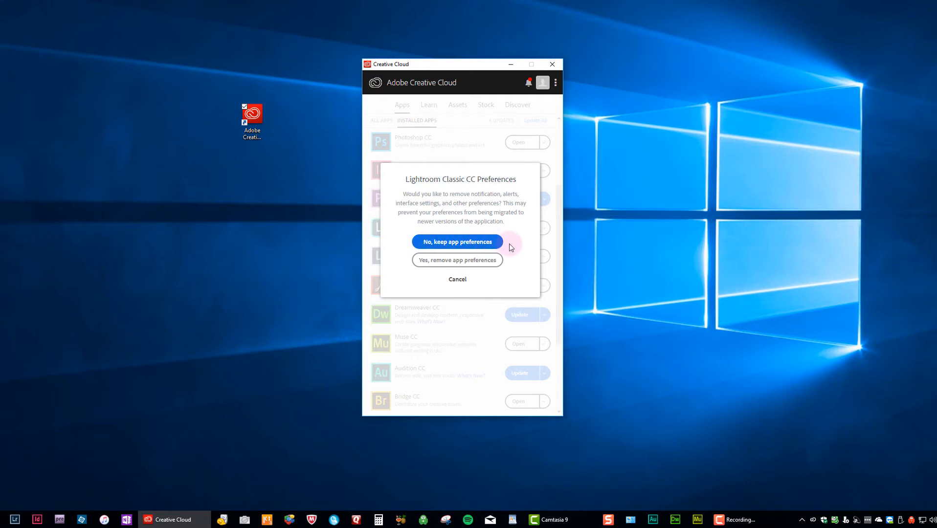
pyautogui.moveTo(456, 242)
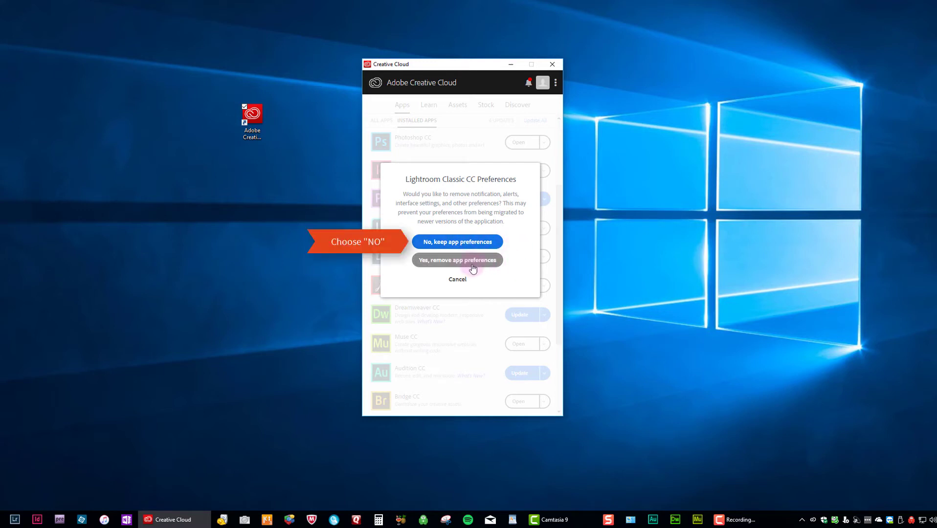
pyautogui.moveTo(523, 261)
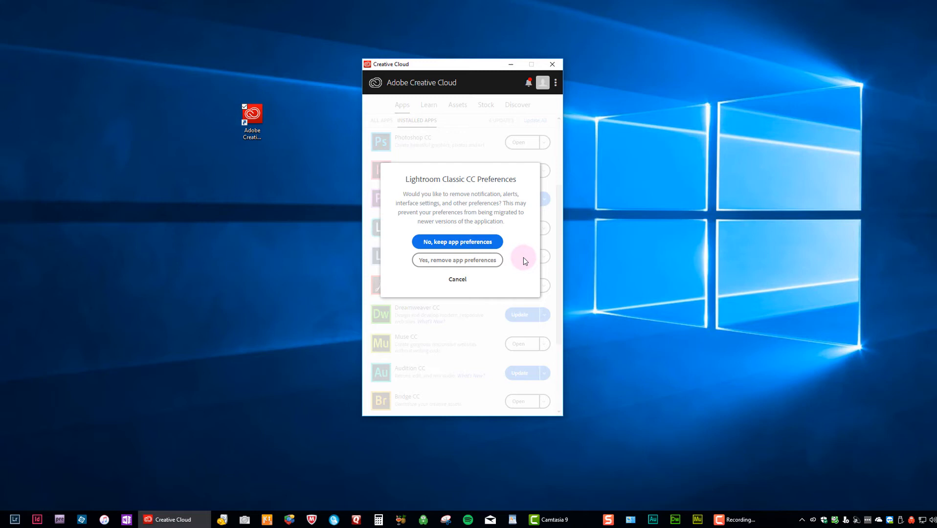
pyautogui.moveTo(457, 242)
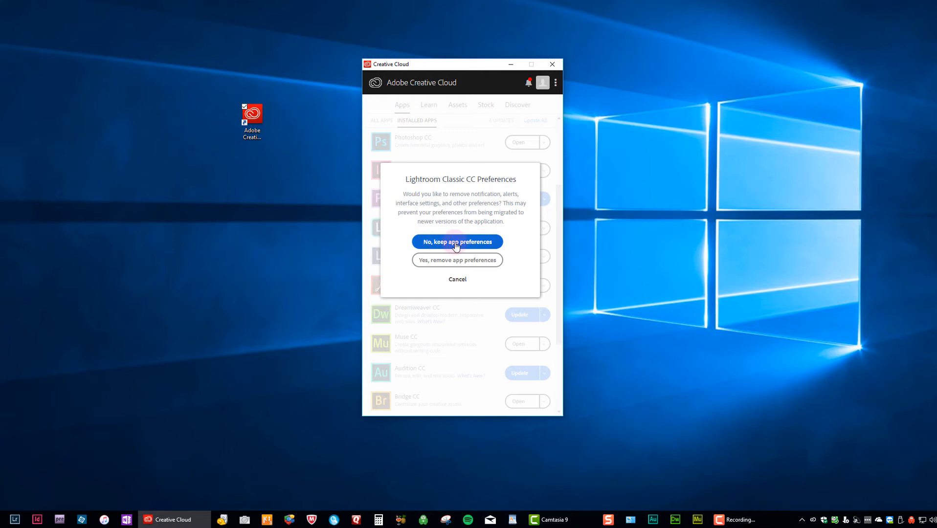
pyautogui.click(456, 242)
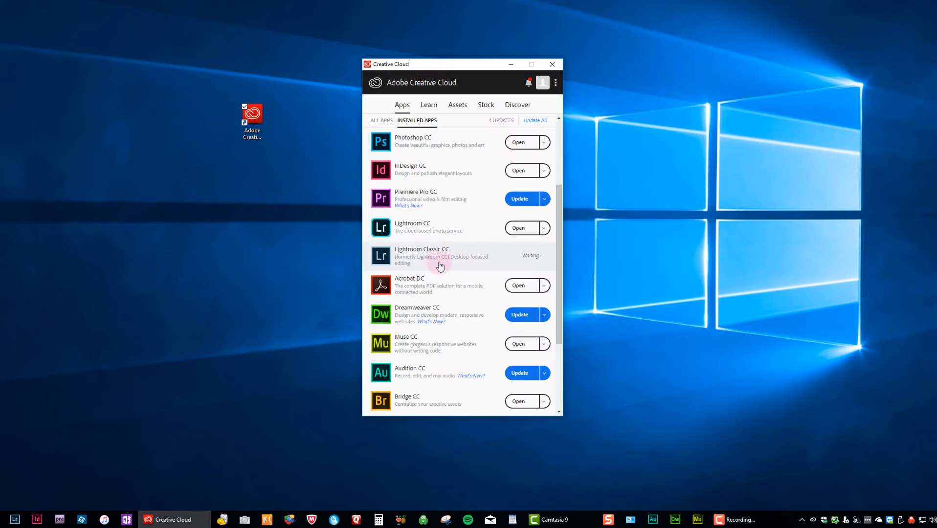
# Let the Lightroom Classic CC uninstall complete, then switch to the All Apps catalogue.
pyautogui.click(503, 255)
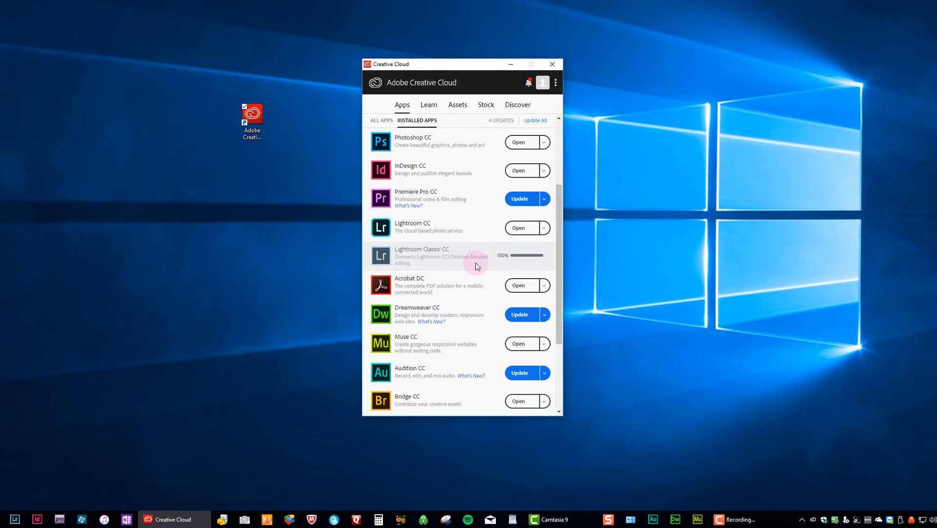
pyautogui.scroll(-3)
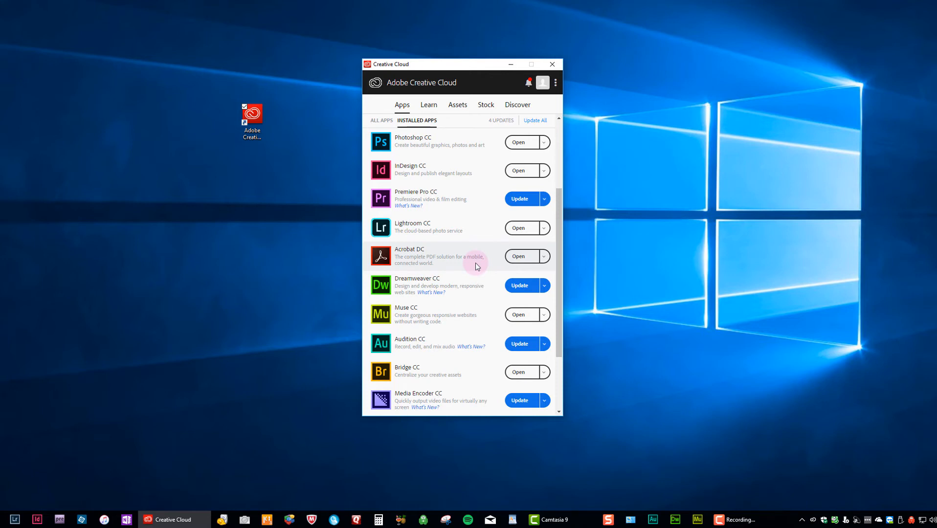
pyautogui.moveTo(411, 263)
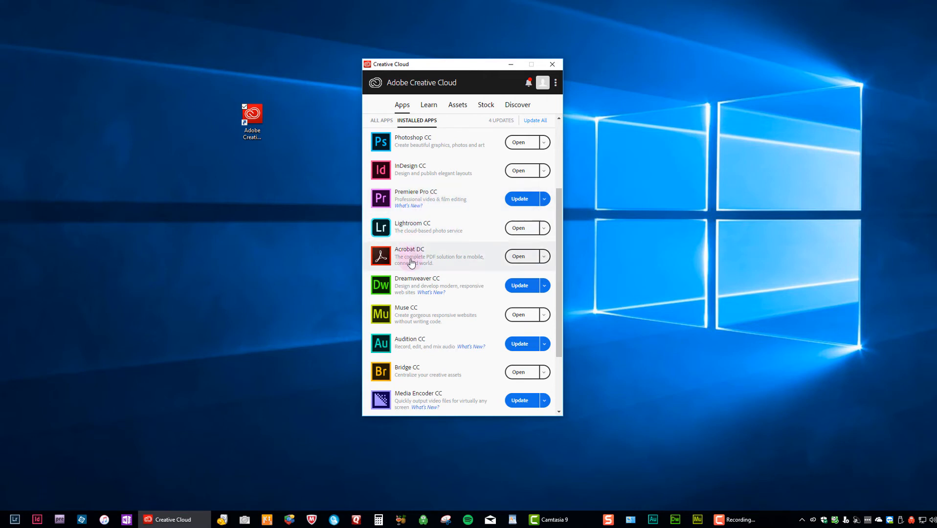
pyautogui.moveTo(418, 228)
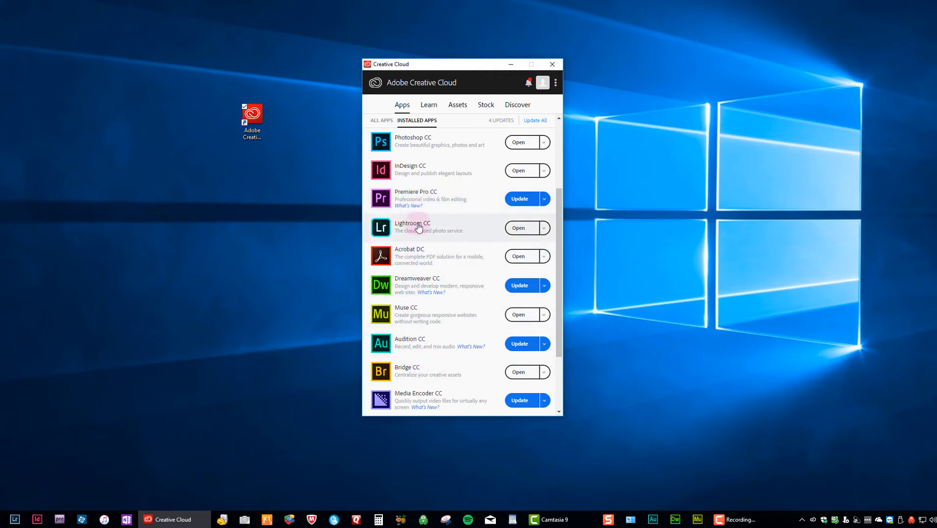
pyautogui.moveTo(460, 289)
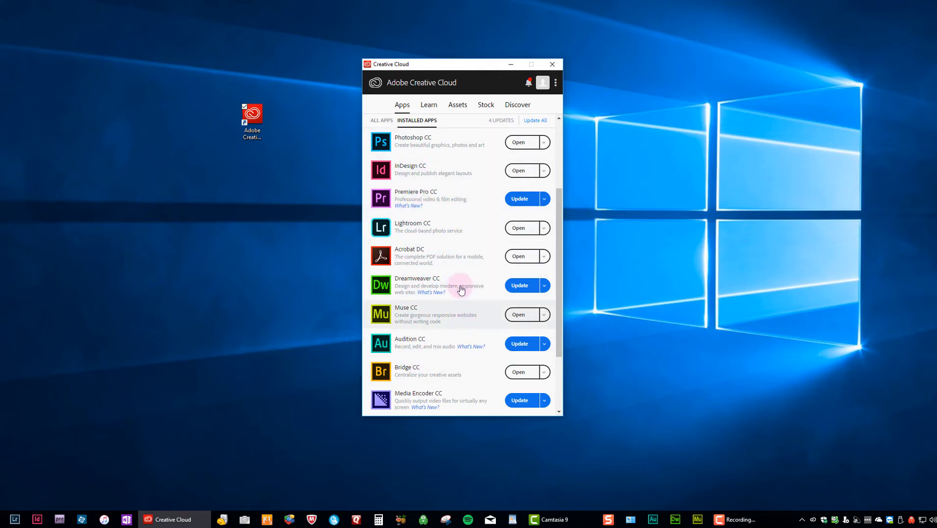
pyautogui.moveTo(421, 124)
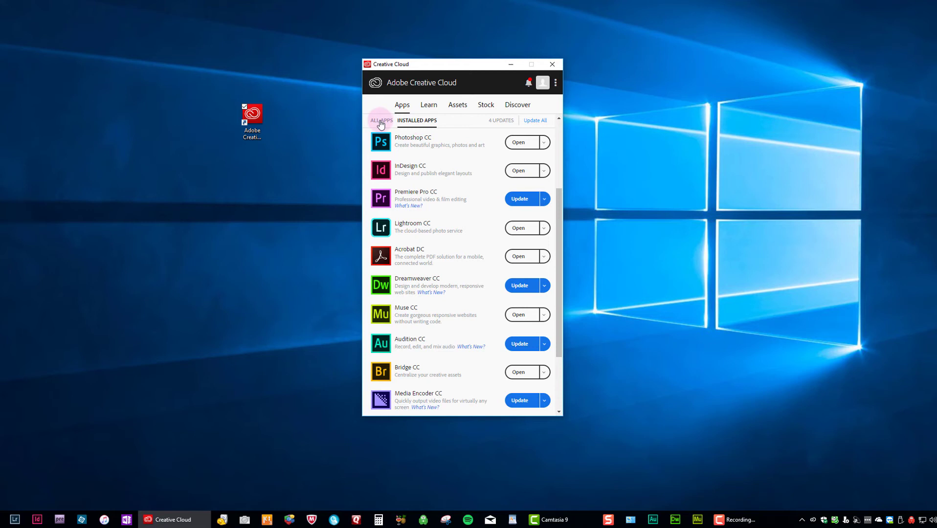
pyautogui.click(380, 120)
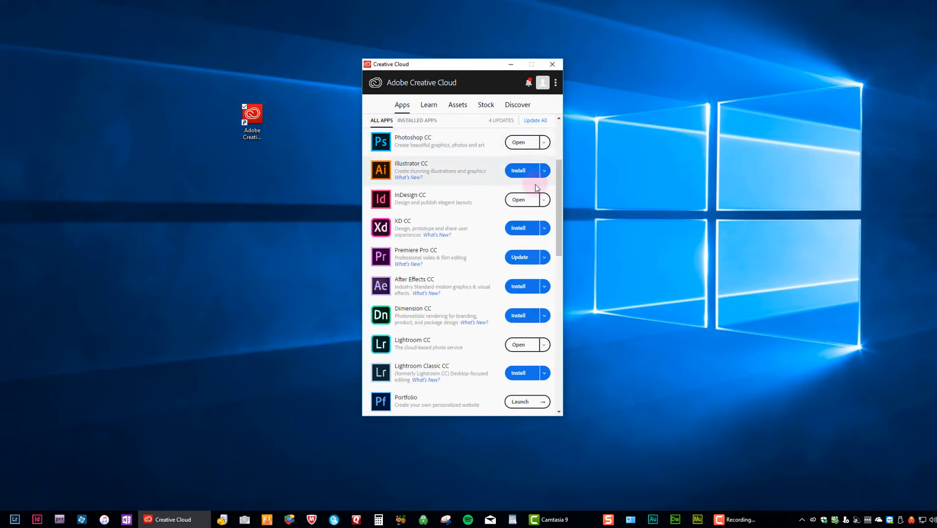
pyautogui.scroll(-3)
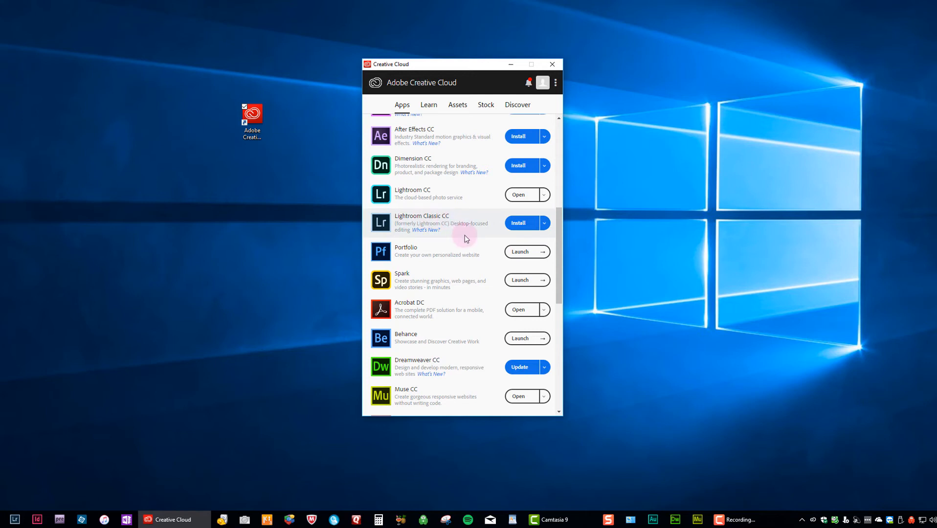
pyautogui.moveTo(477, 236)
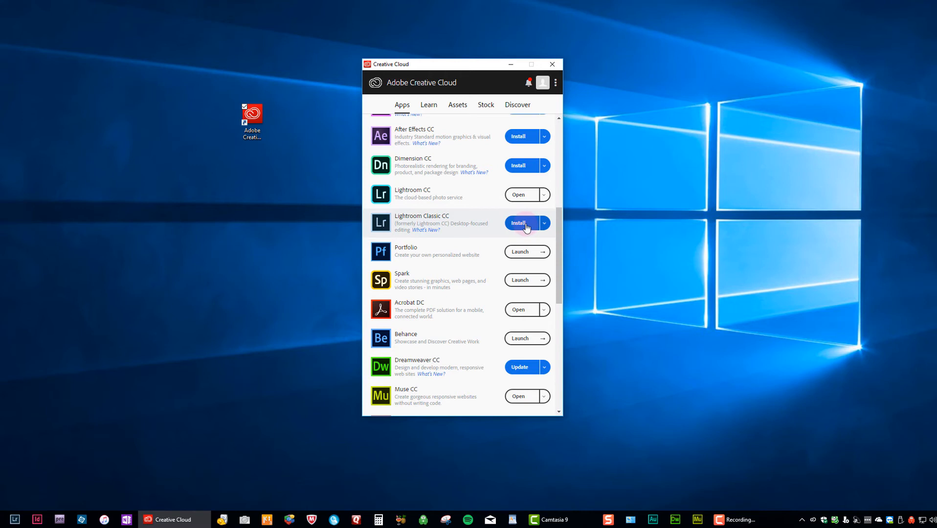
pyautogui.moveTo(493, 231)
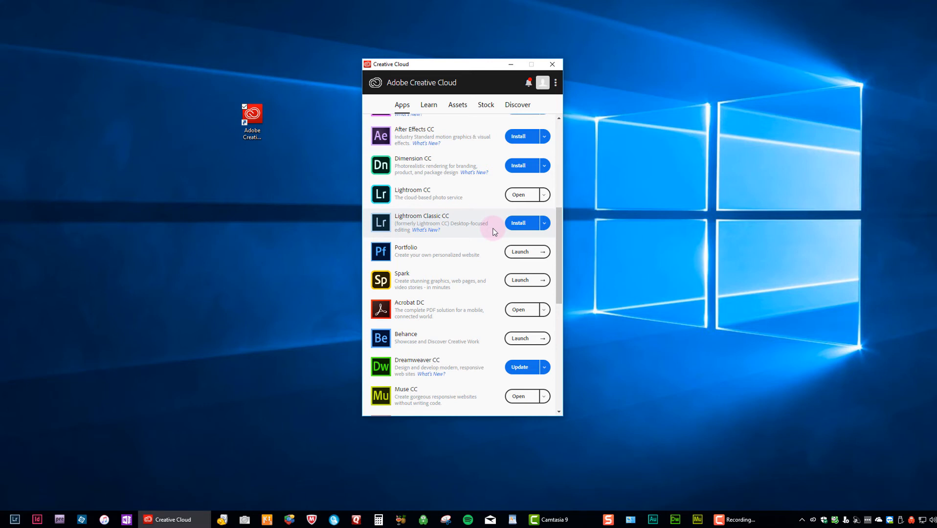
pyautogui.moveTo(519, 222)
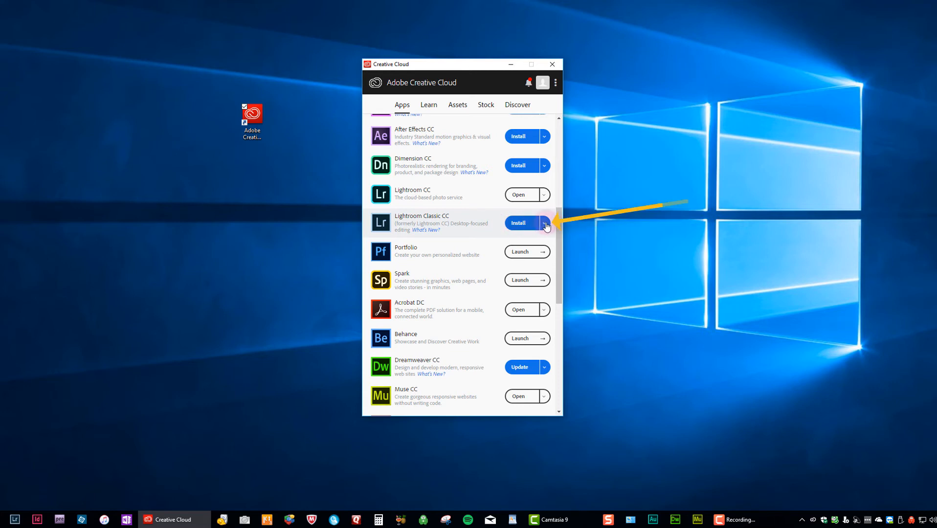
pyautogui.click(542, 222)
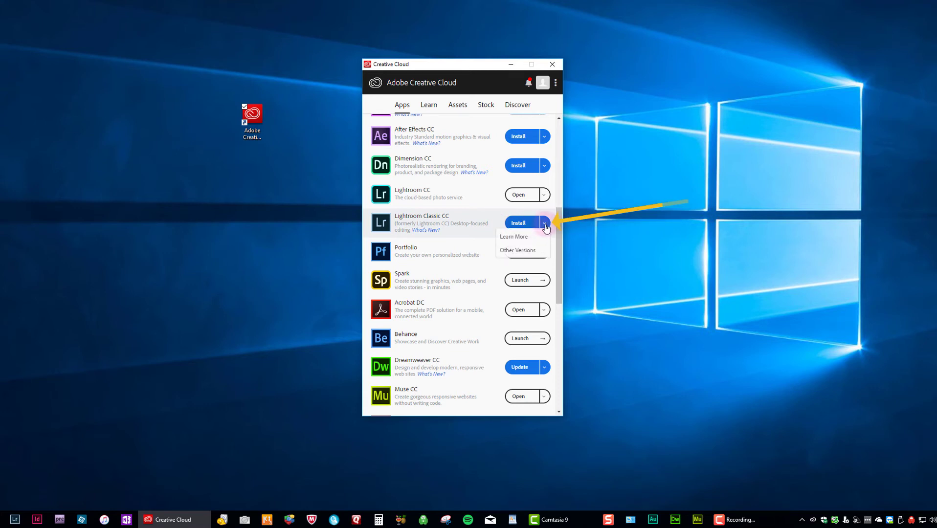
pyautogui.moveTo(527, 249)
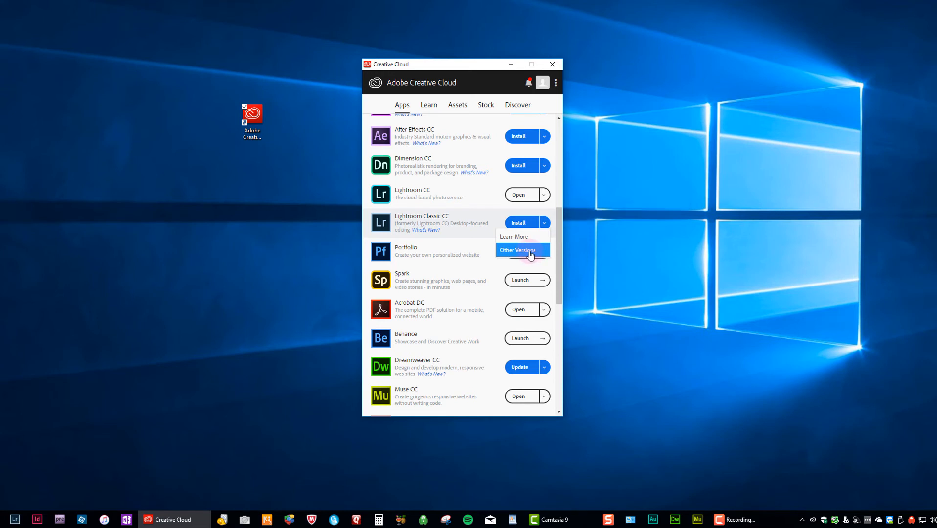
pyautogui.click(517, 250)
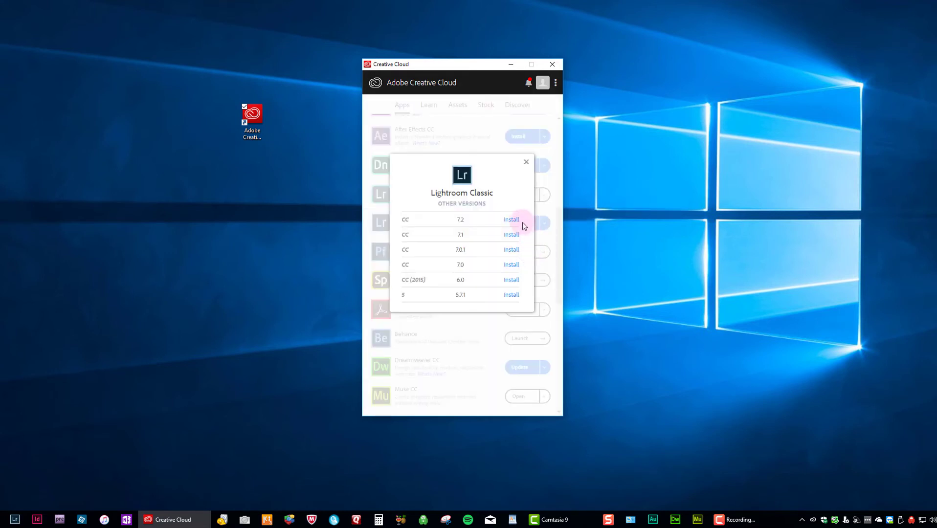
pyautogui.moveTo(514, 231)
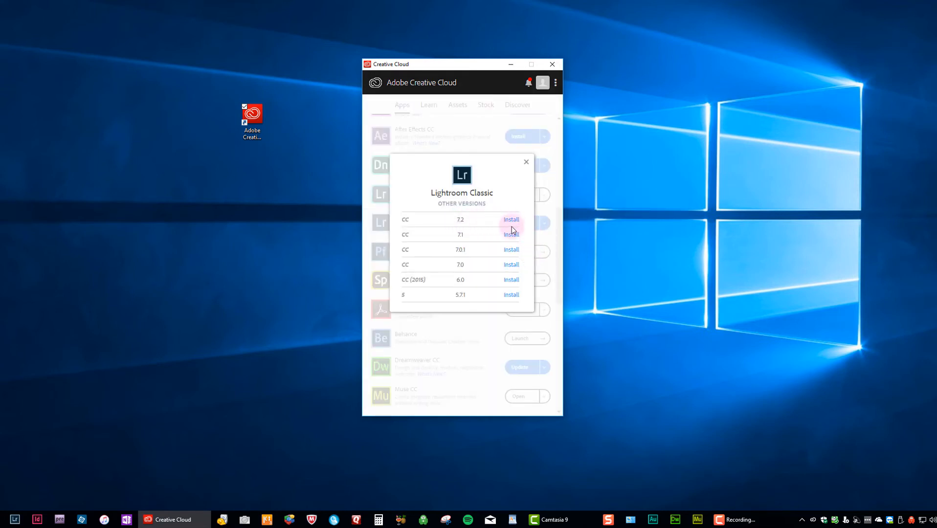
pyautogui.moveTo(518, 300)
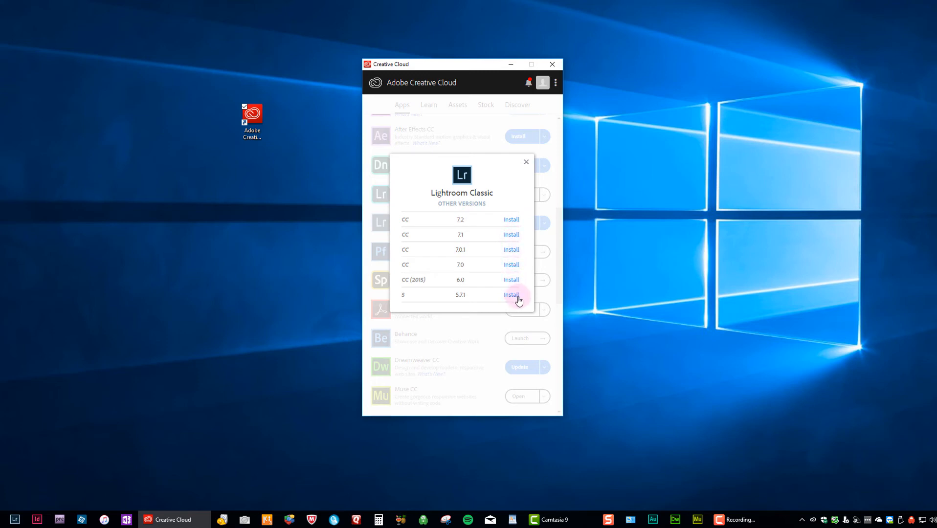
pyautogui.moveTo(521, 232)
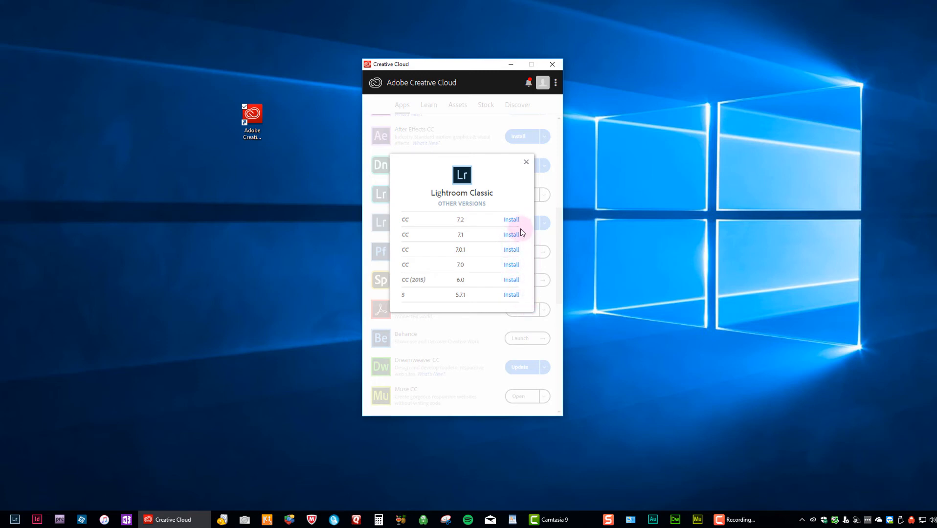
pyautogui.moveTo(462, 210)
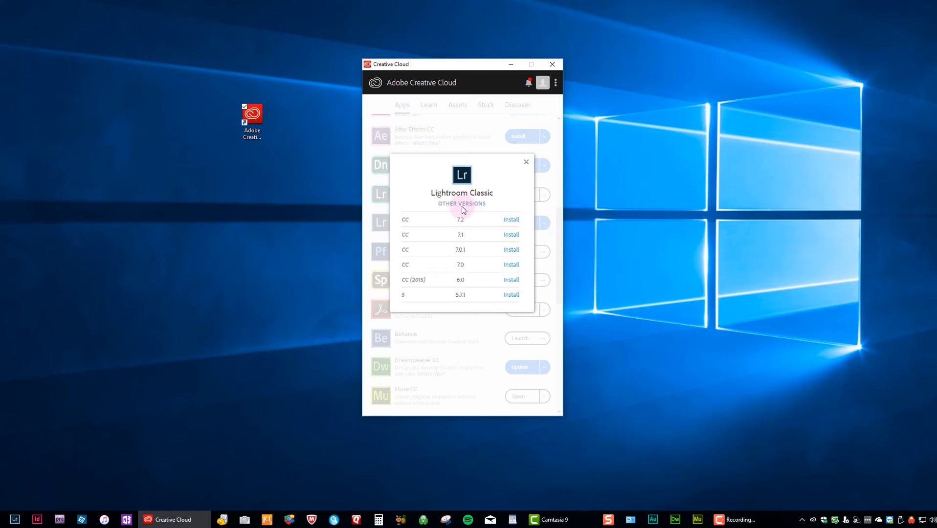
pyautogui.moveTo(474, 225)
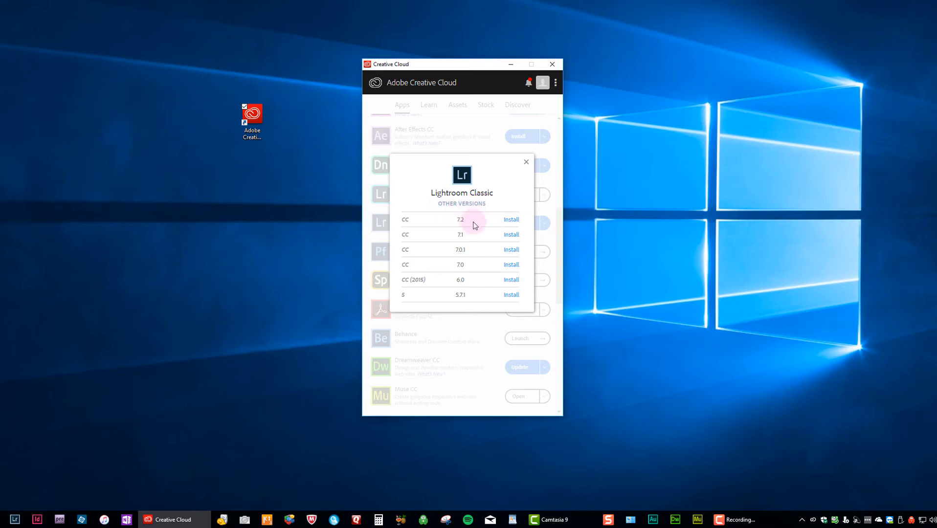
pyautogui.moveTo(467, 228)
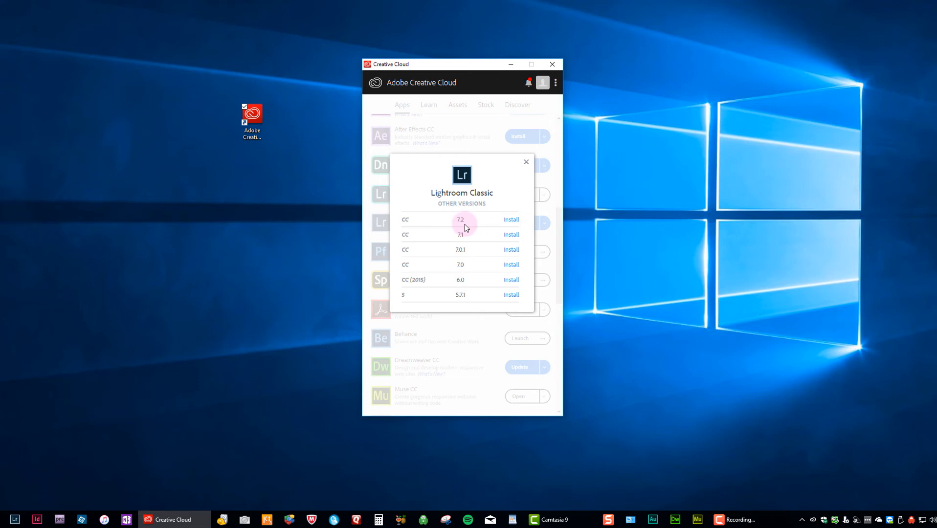
pyautogui.moveTo(540, 234)
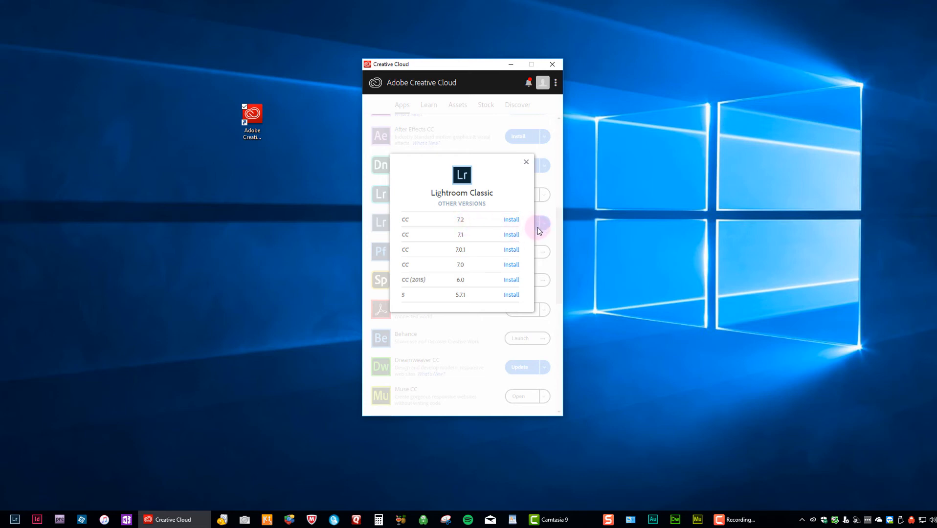
pyautogui.moveTo(500, 211)
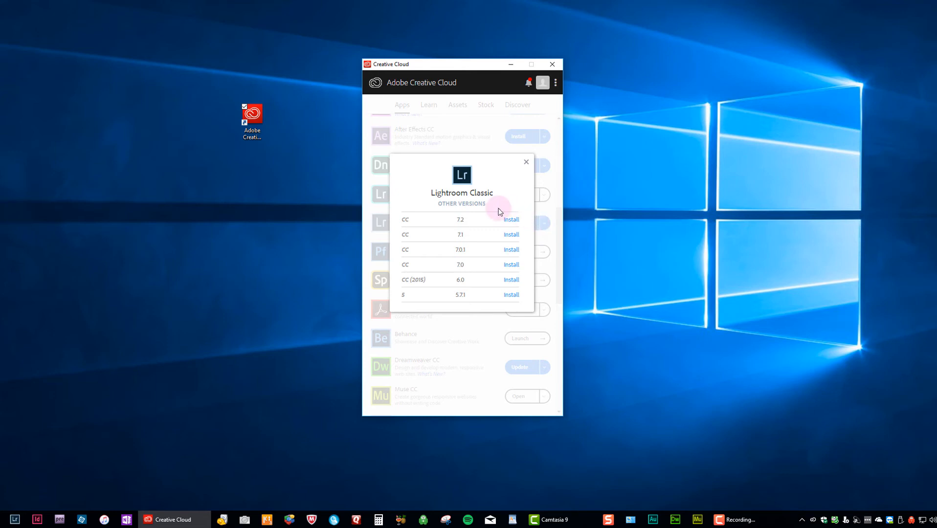
pyautogui.moveTo(470, 225)
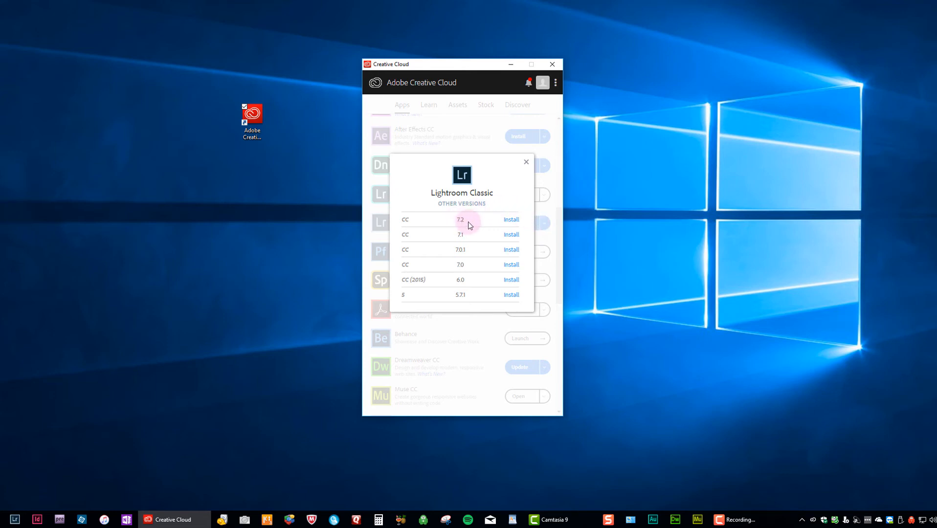
pyautogui.moveTo(488, 222)
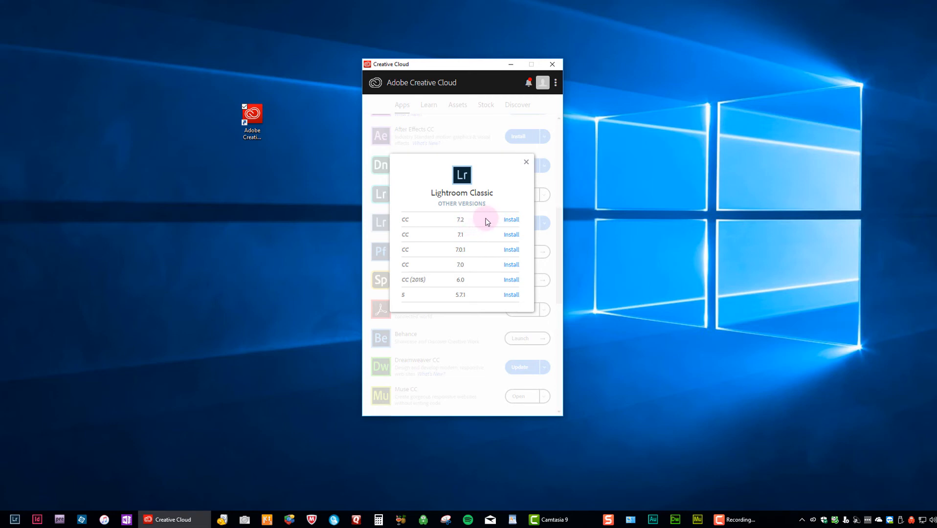
pyautogui.moveTo(523, 226)
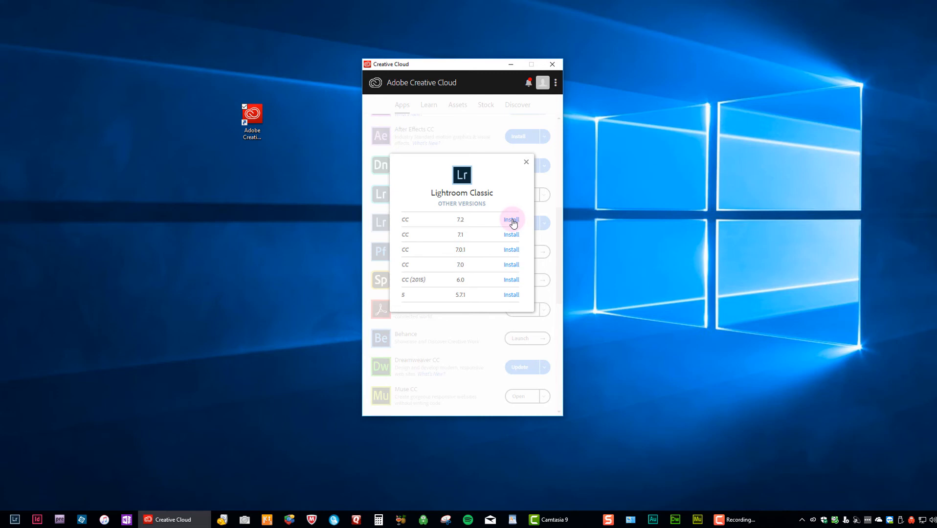
# Install Lightroom Classic CC version 7.2 from the Other Versions list.
pyautogui.click(525, 162)
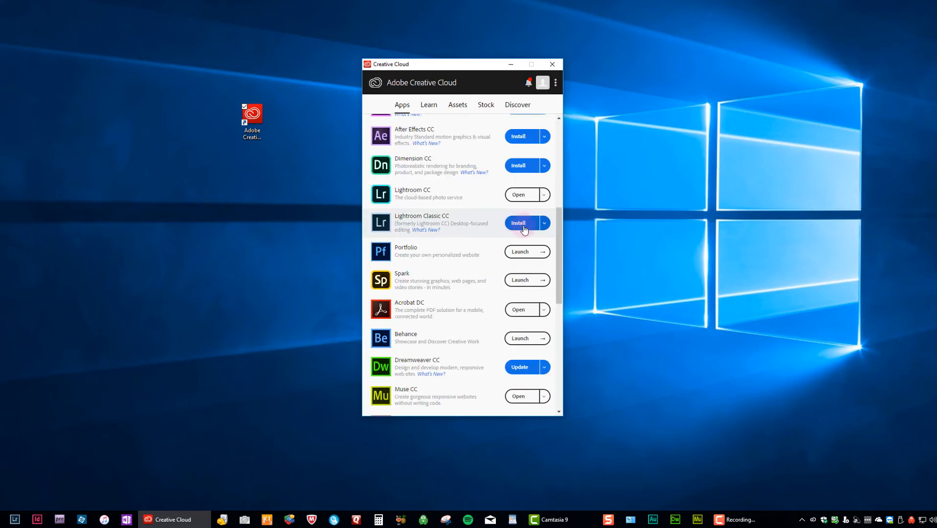
pyautogui.click(523, 223)
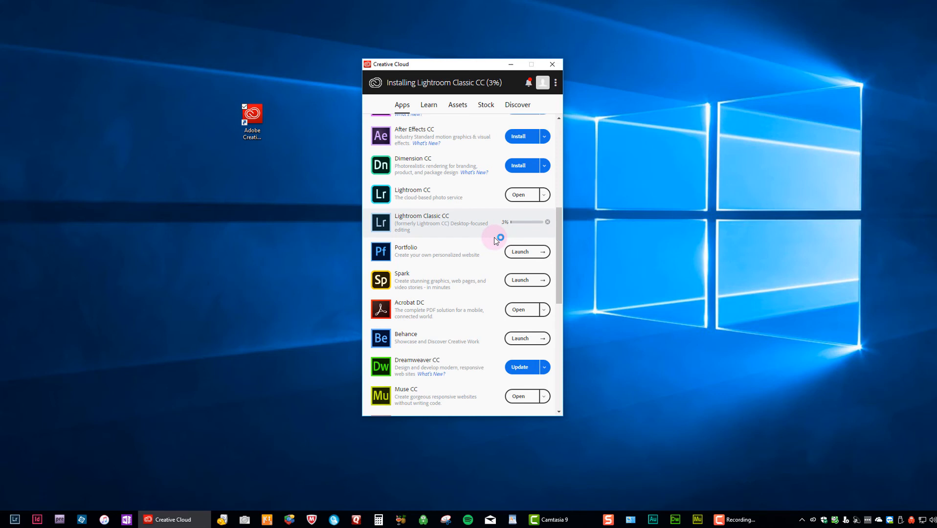
pyautogui.moveTo(887, 75)
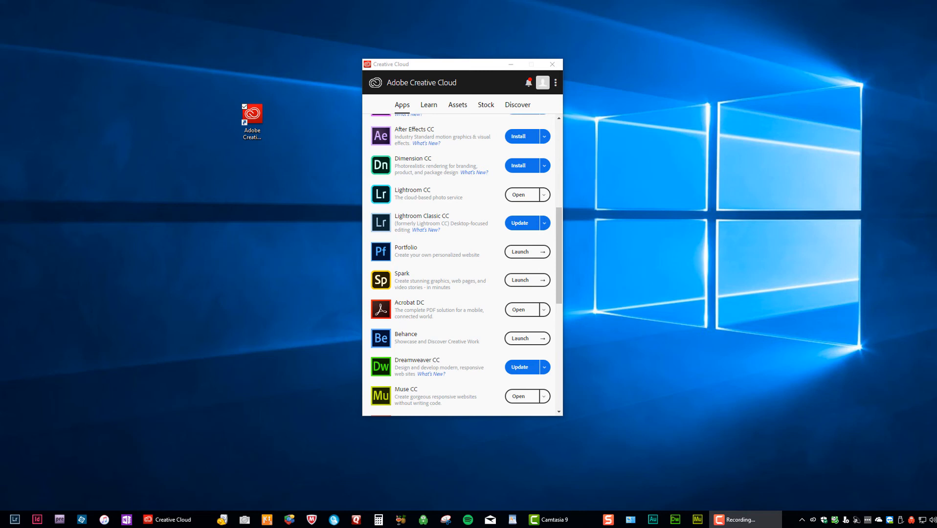
pyautogui.moveTo(836, 40)
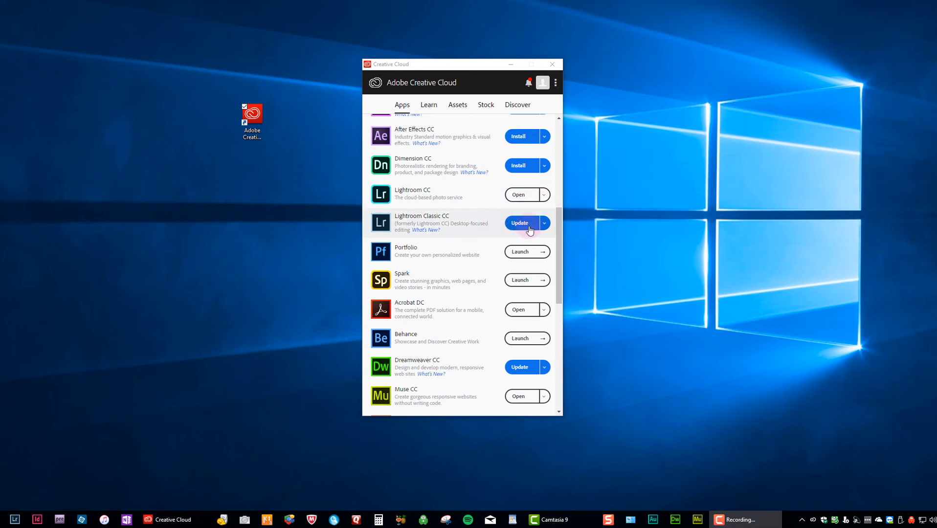
pyautogui.moveTo(487, 232)
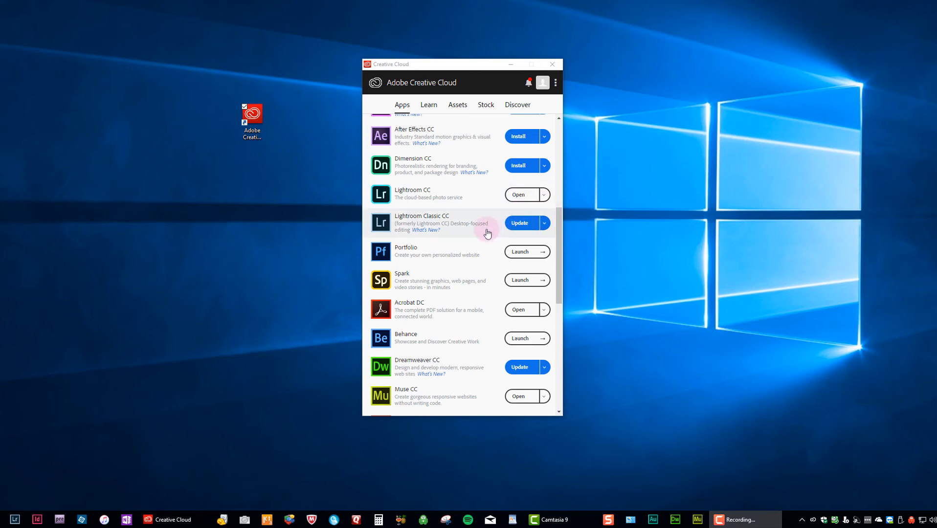
pyautogui.moveTo(472, 232)
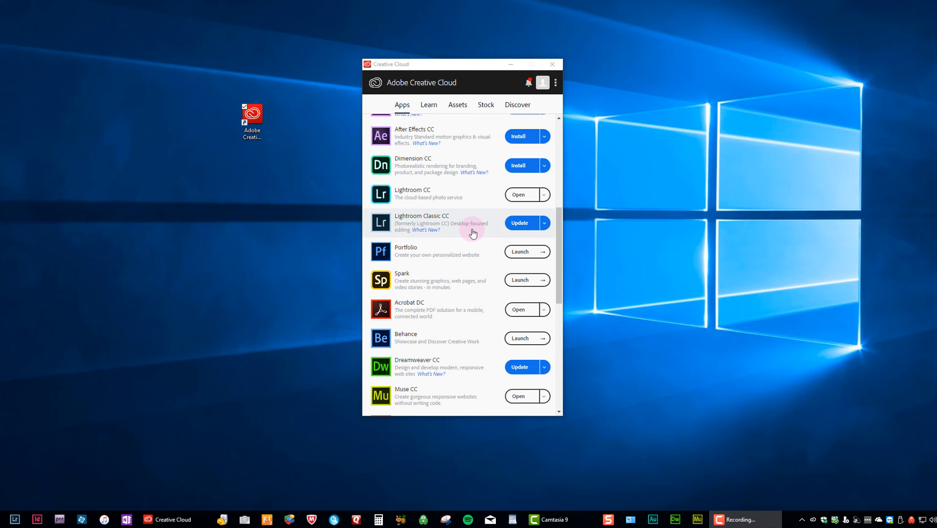
pyautogui.moveTo(526, 229)
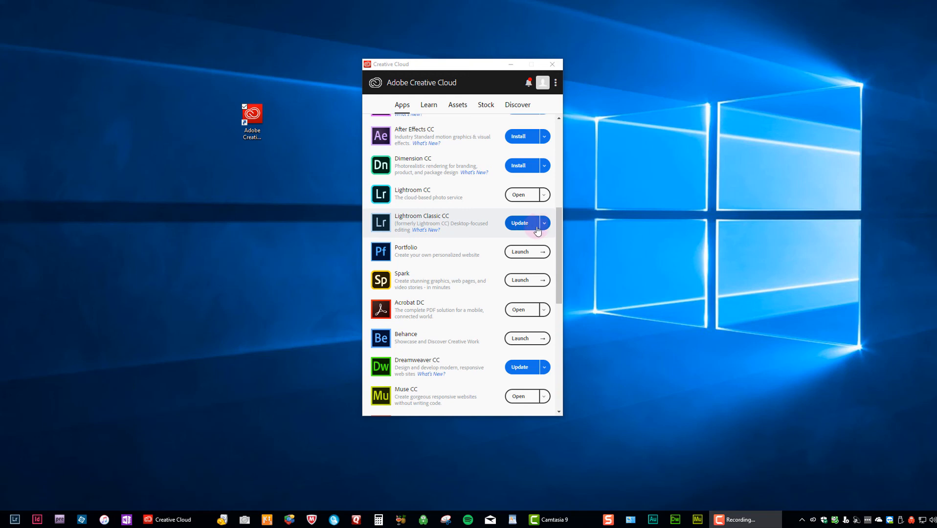
# Reopen Other Versions for Lightroom Classic CC, now listing 7.1 down to 5.71.
pyautogui.click(542, 223)
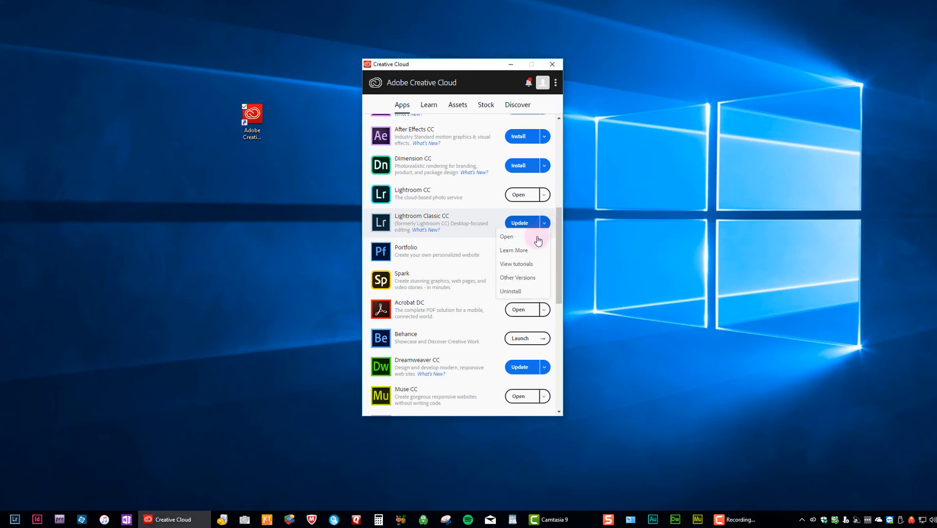
pyautogui.click(516, 277)
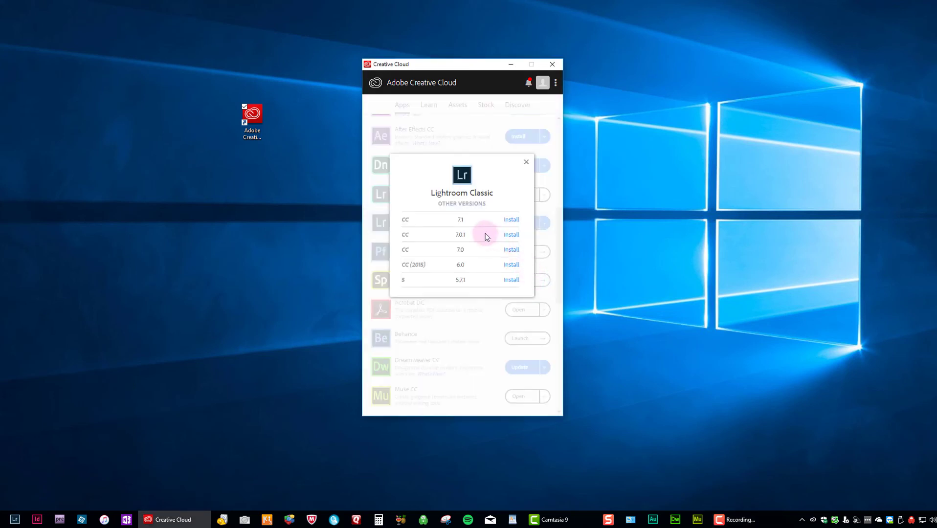
pyautogui.moveTo(470, 212)
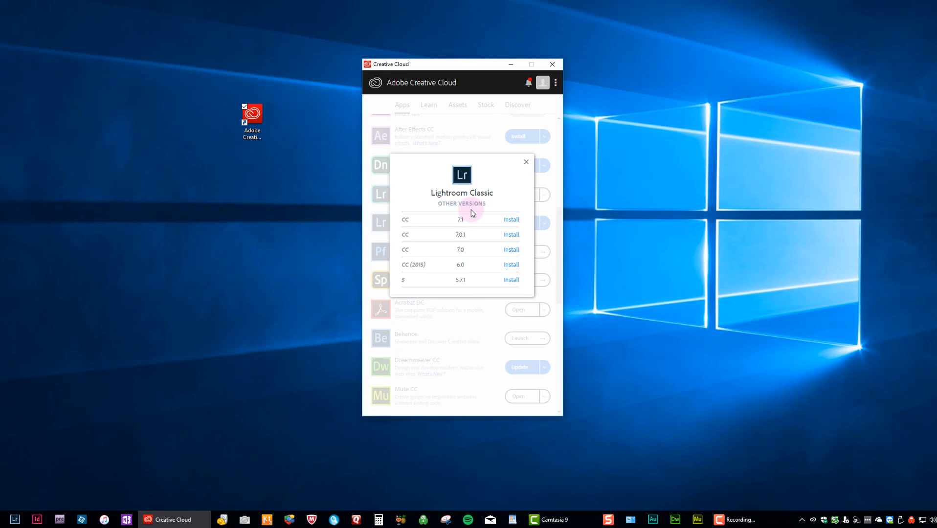
pyautogui.moveTo(481, 206)
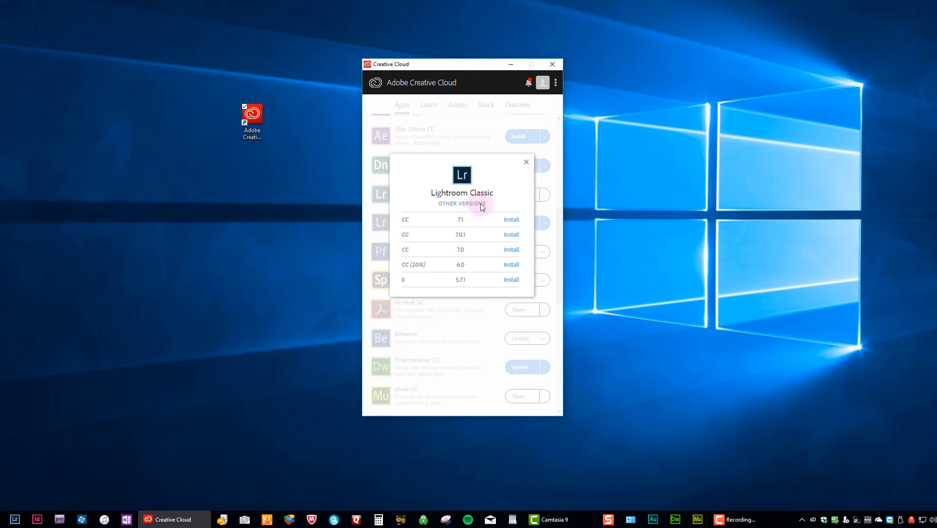
pyautogui.moveTo(501, 199)
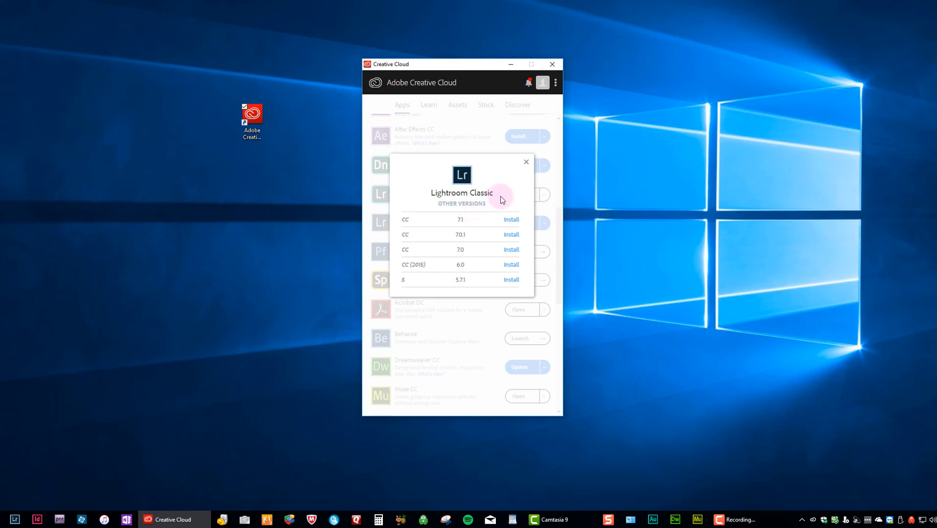
pyautogui.moveTo(410, 269)
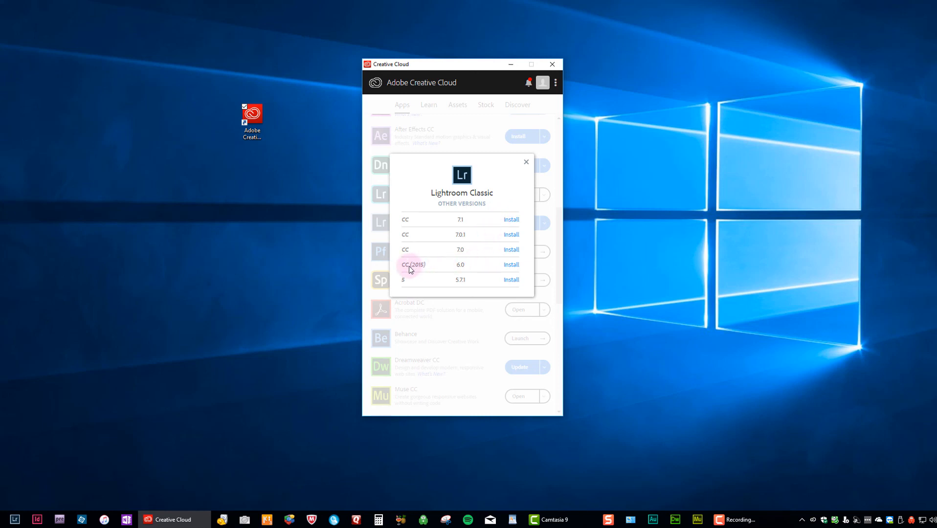
pyautogui.moveTo(463, 280)
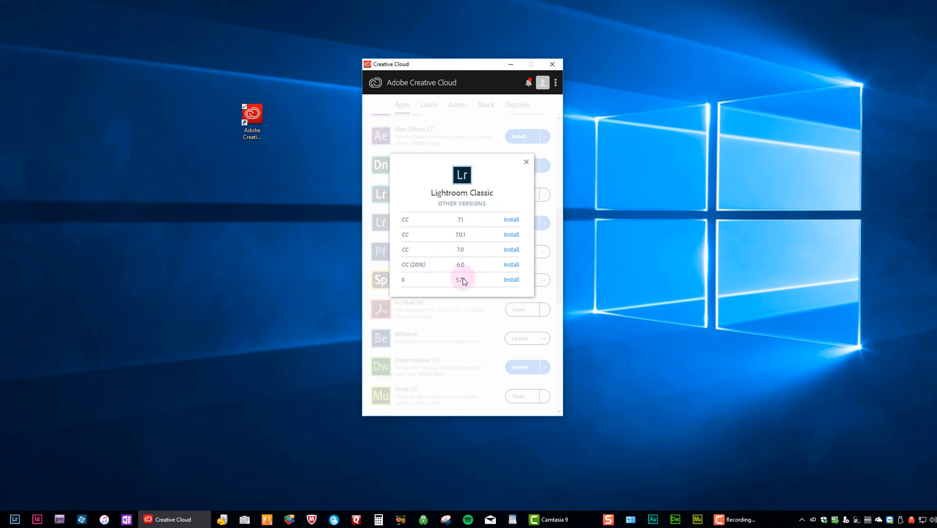
pyautogui.moveTo(461, 282)
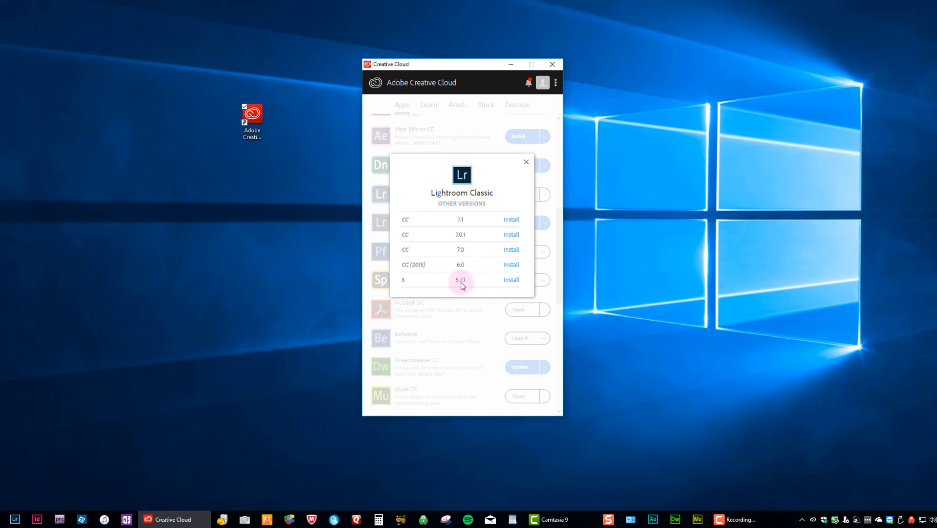
pyautogui.moveTo(469, 269)
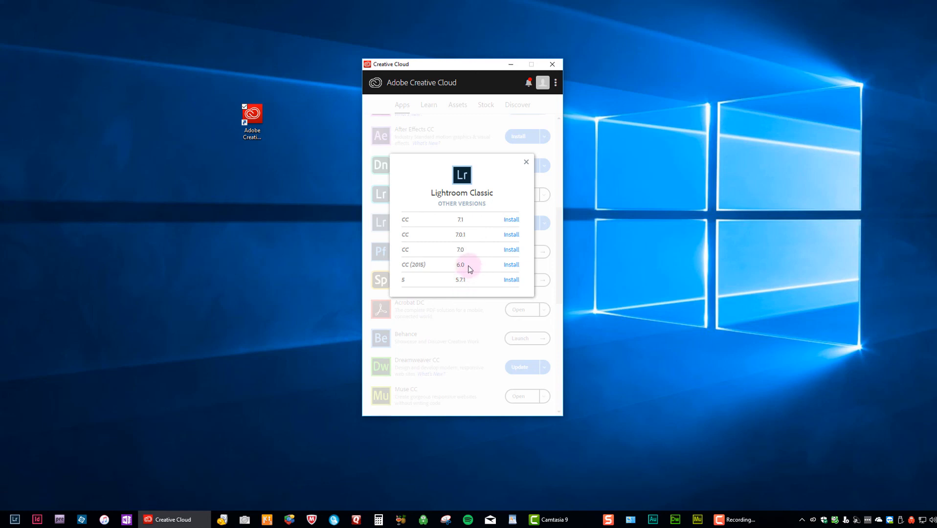
pyautogui.moveTo(473, 280)
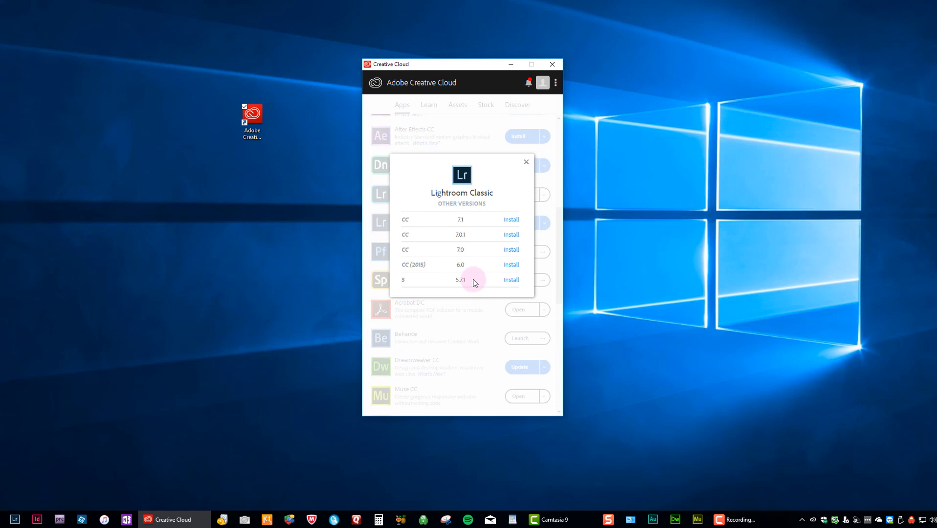
pyautogui.moveTo(468, 232)
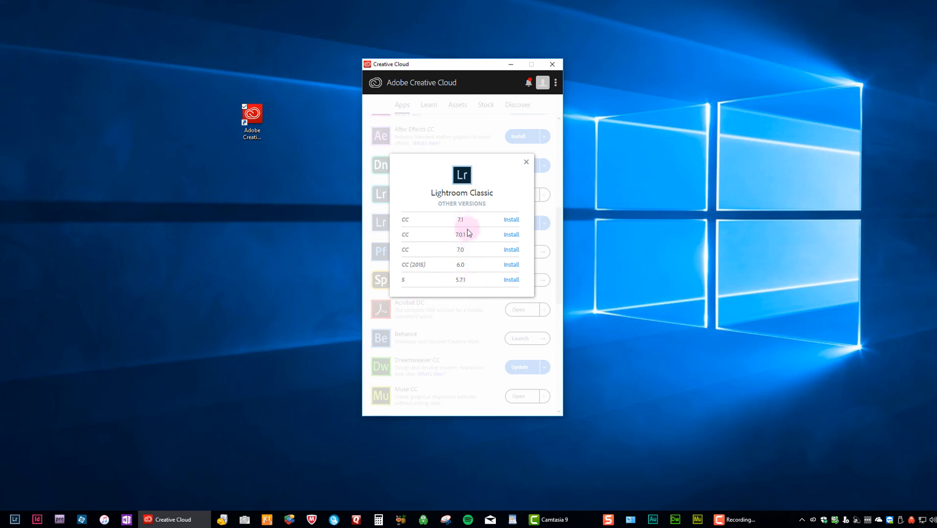
pyautogui.moveTo(476, 265)
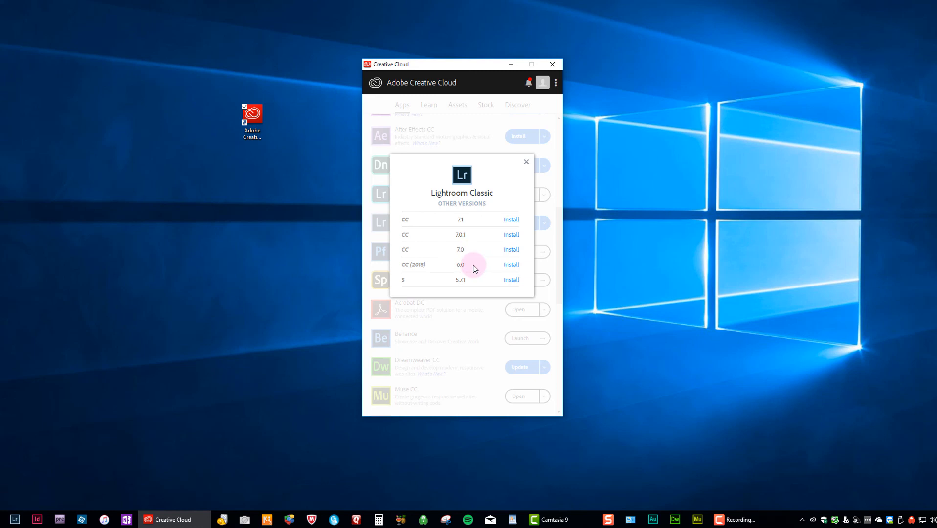
pyautogui.moveTo(474, 238)
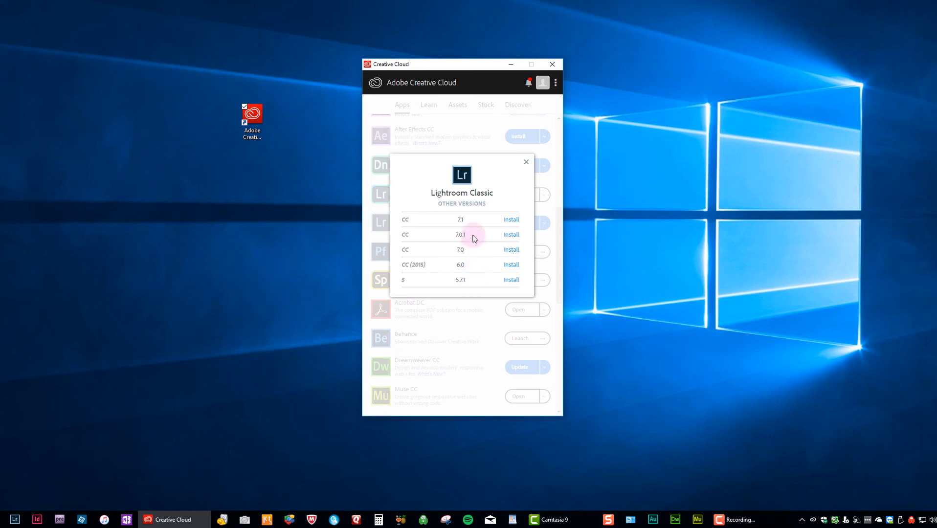
pyautogui.moveTo(473, 219)
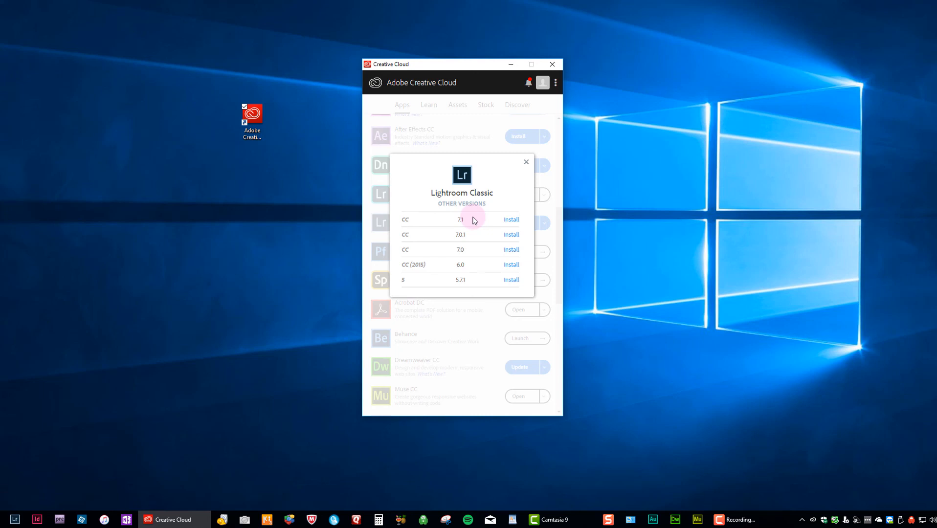
pyautogui.moveTo(524, 186)
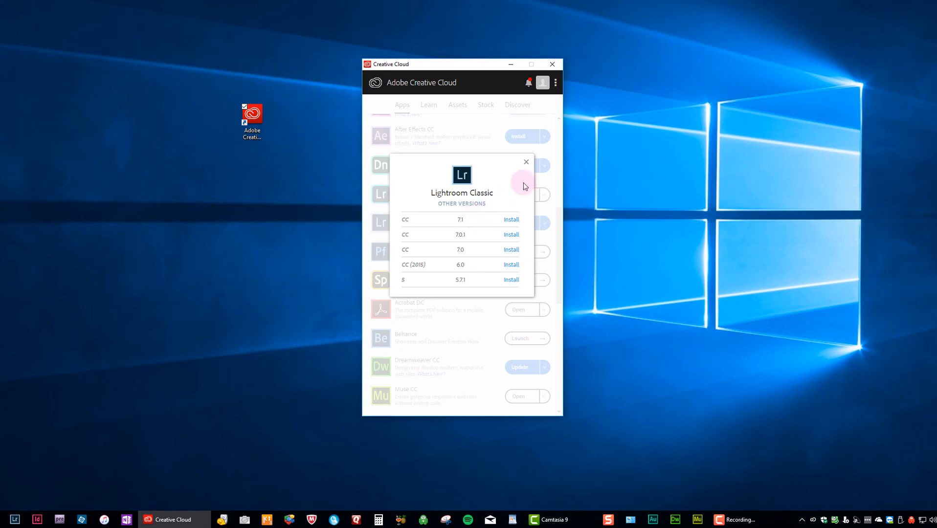
# Close the Other Versions dialog, leaving Lightroom Classic CC with Update available.
pyautogui.click(525, 163)
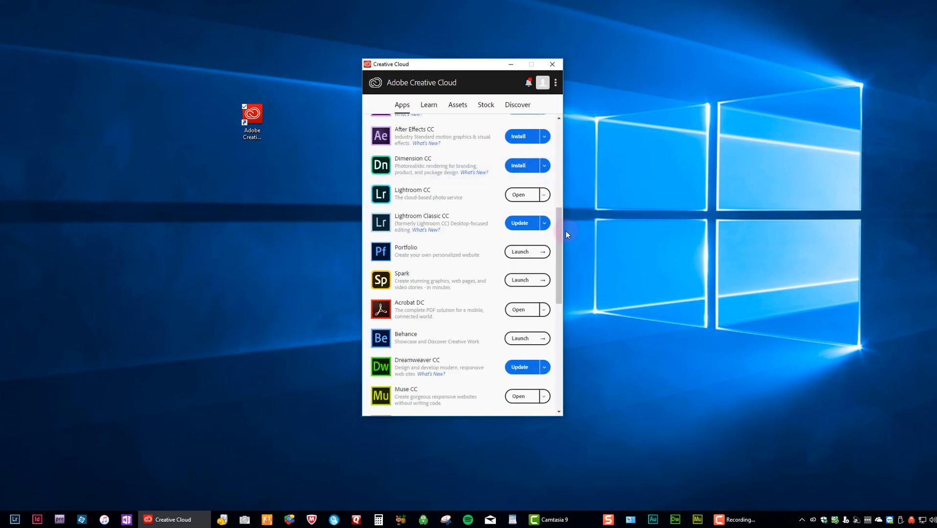
pyautogui.moveTo(583, 242)
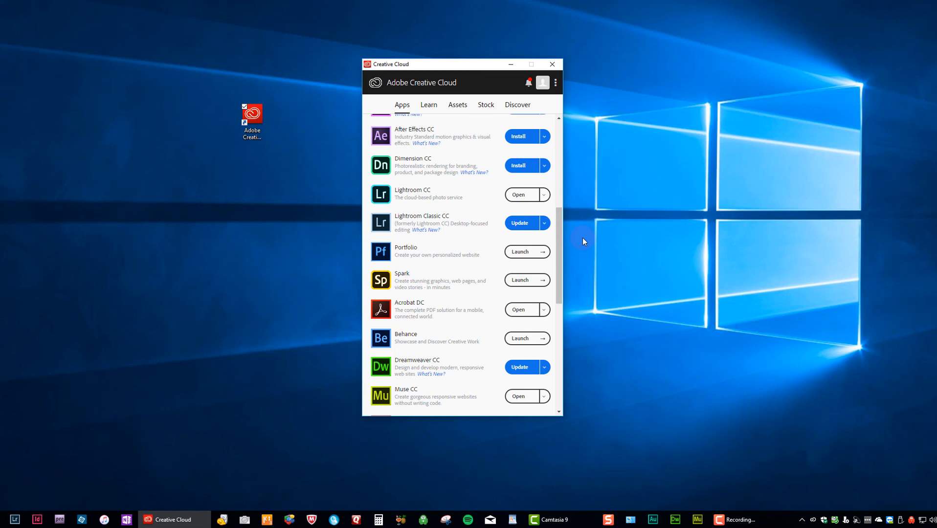